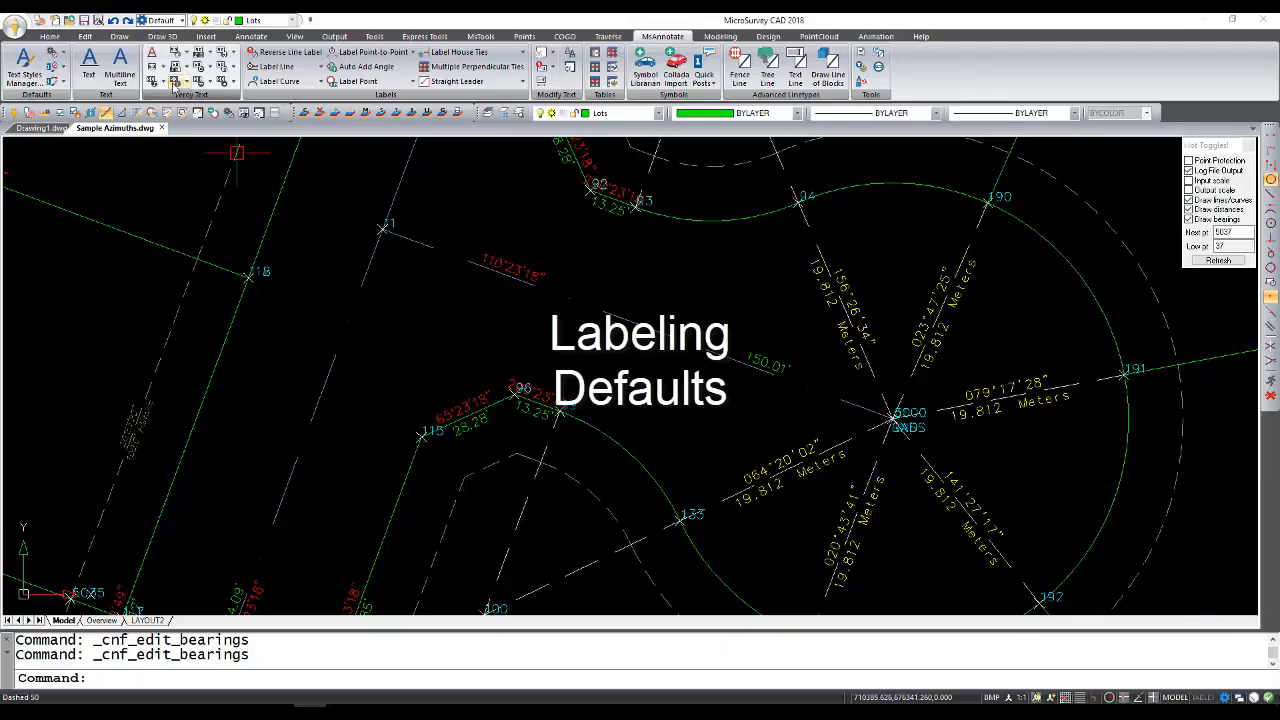
Show the Bearings labeling defaults with style #2 Ghosted, oblique angle 20, MSDASHED.SHX font
{"action": "left_click", "coordinate": [58, 56]}
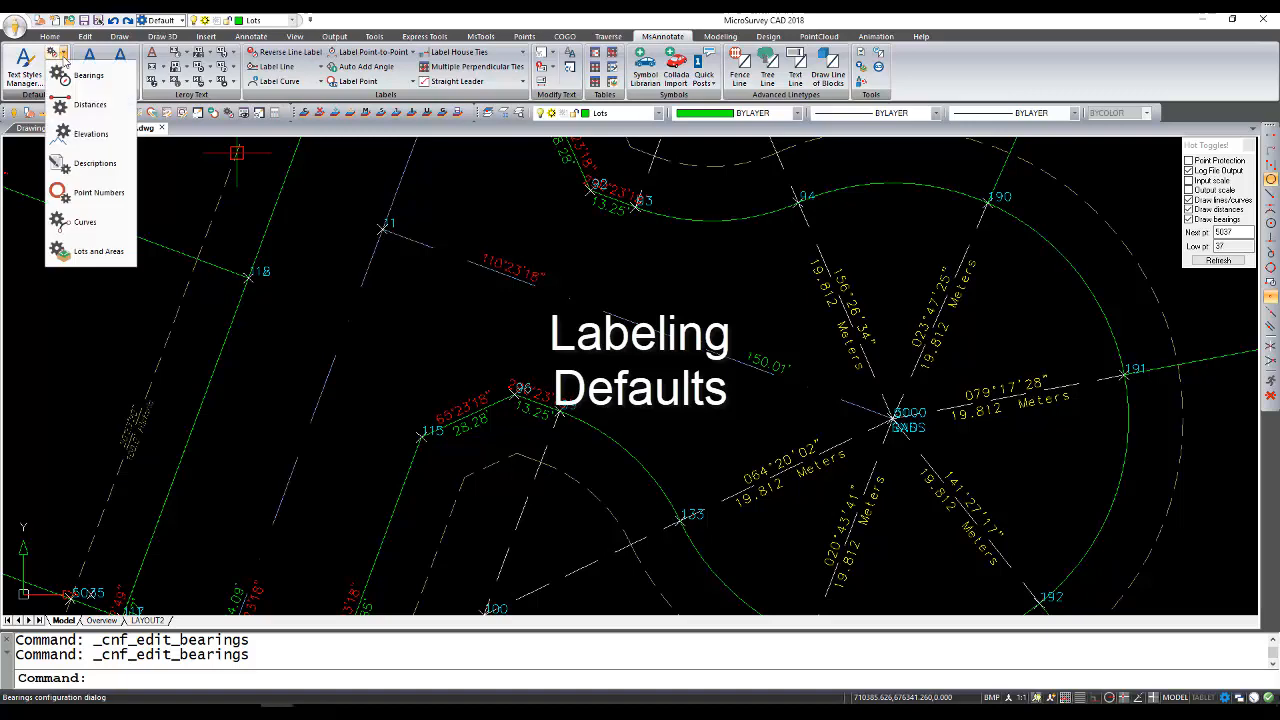
{"action": "left_click", "coordinate": [88, 76]}
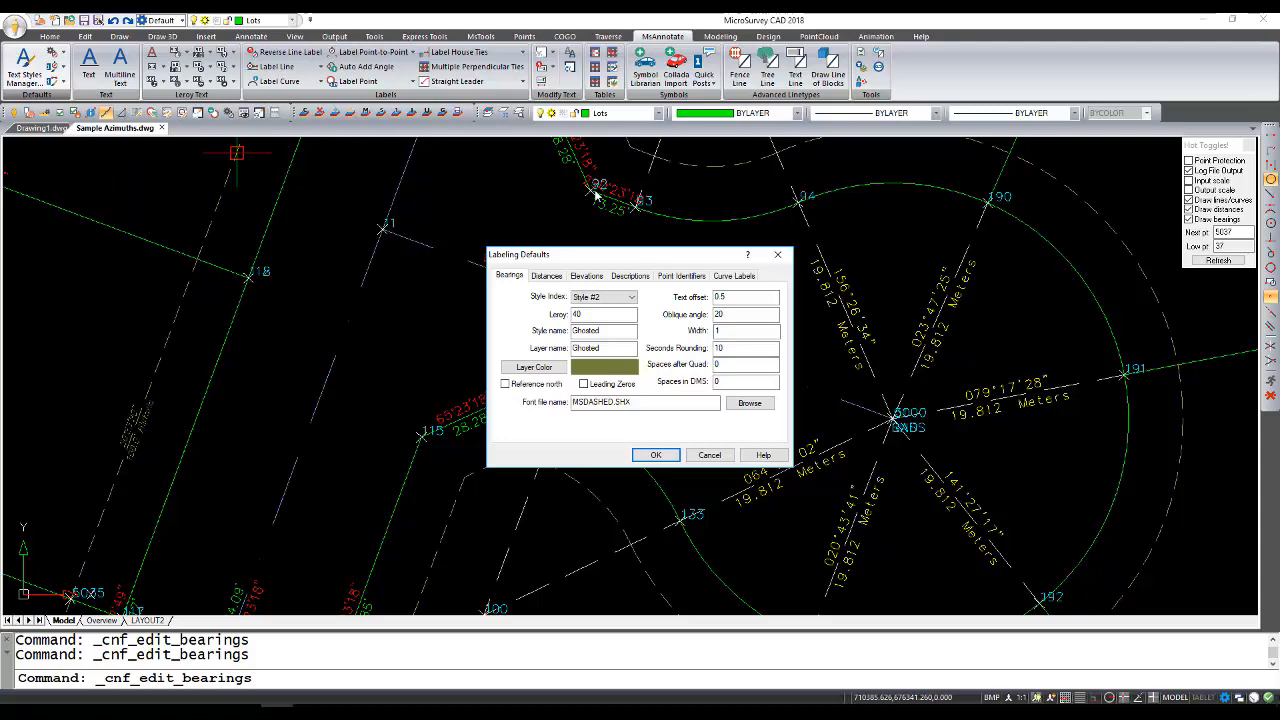
Review the Curve Labels defaults (CURVES style, green layer) and move the dialog to the right
{"action": "left_click", "coordinate": [734, 276]}
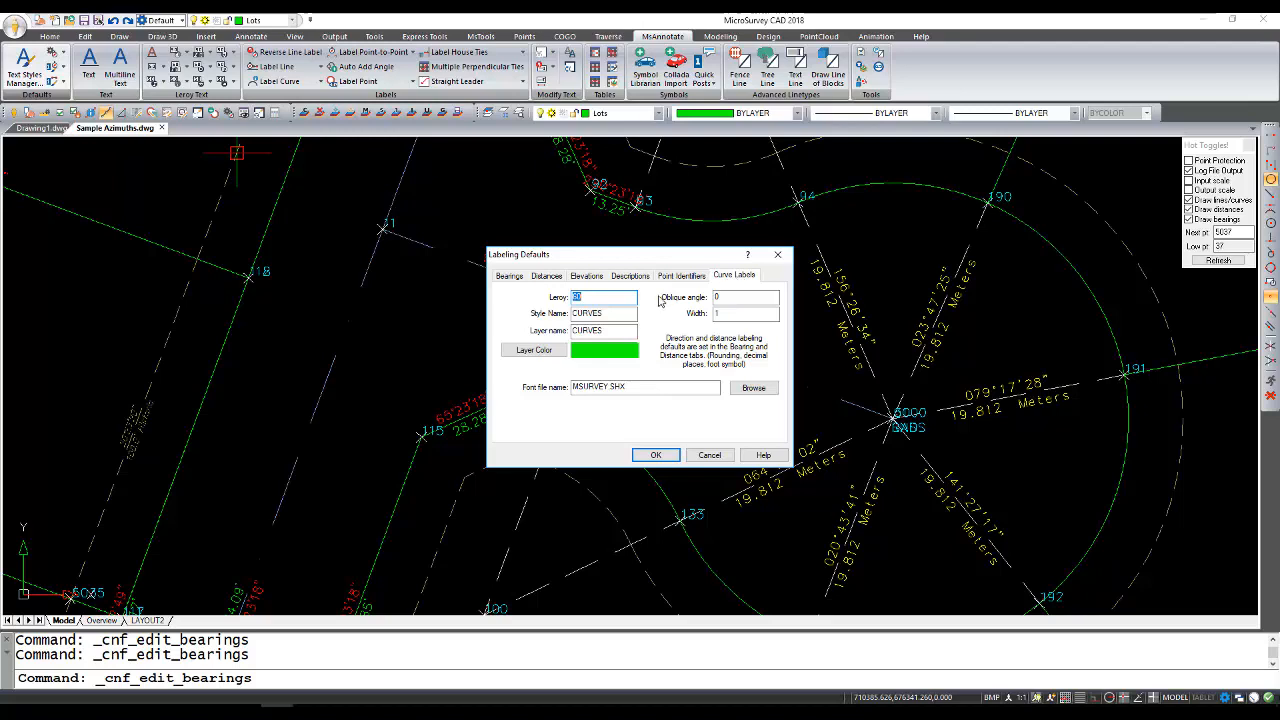
{"action": "type", "text": "68"}
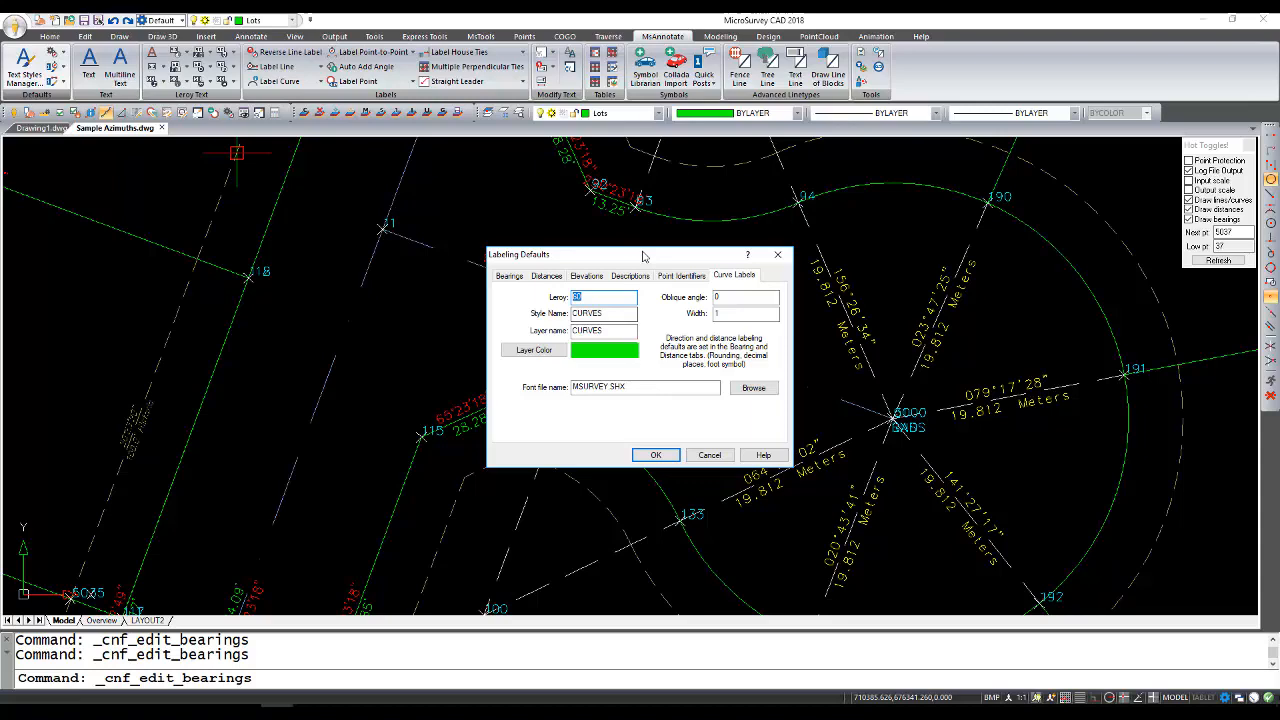
{"action": "left_click_drag", "start_coordinate": [640, 254], "coordinate": [1088, 298]}
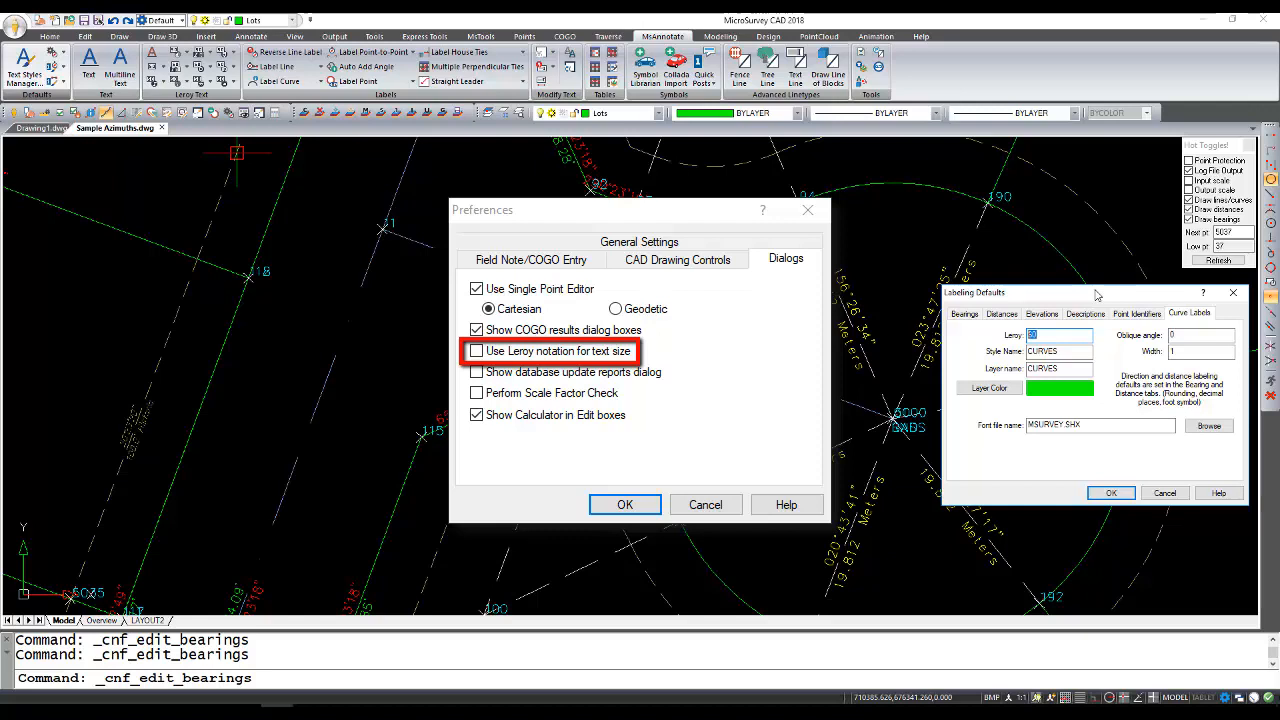
Close Preferences with OK, leaving the curve label defaults beside the drawing
{"action": "left_click", "coordinate": [624, 504]}
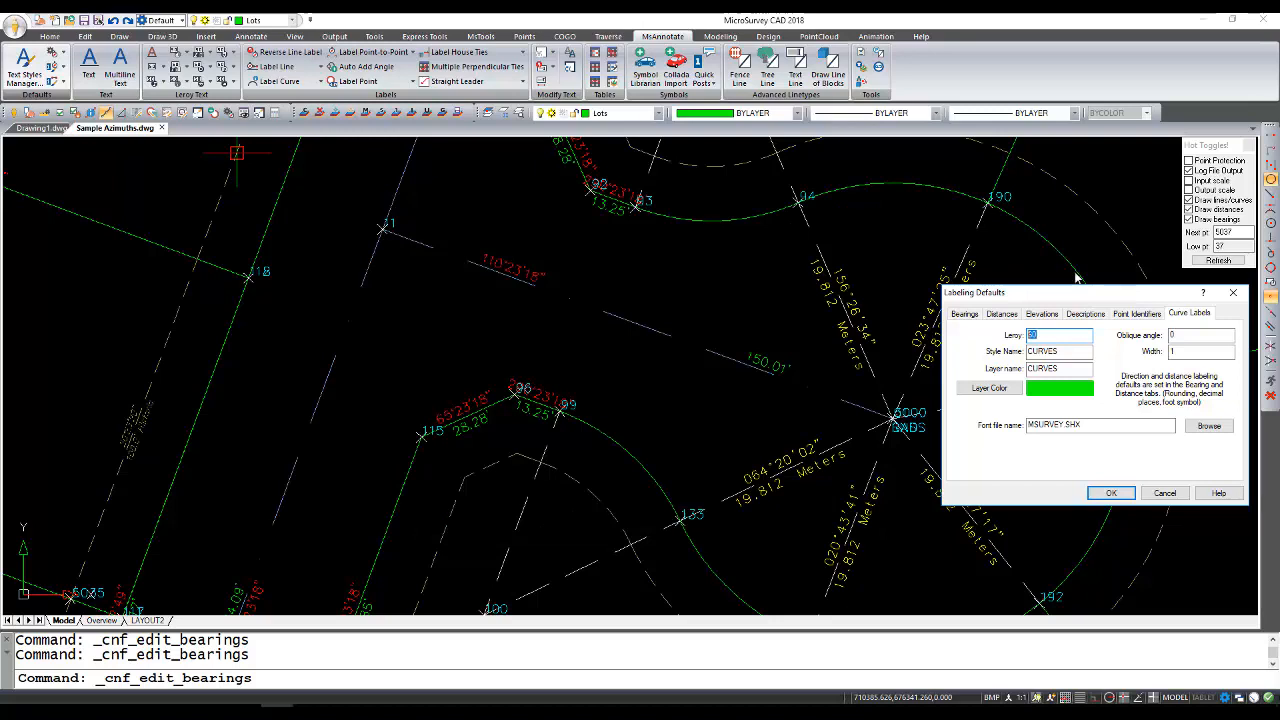
{"action": "mouse_move", "coordinate": [1136, 304]}
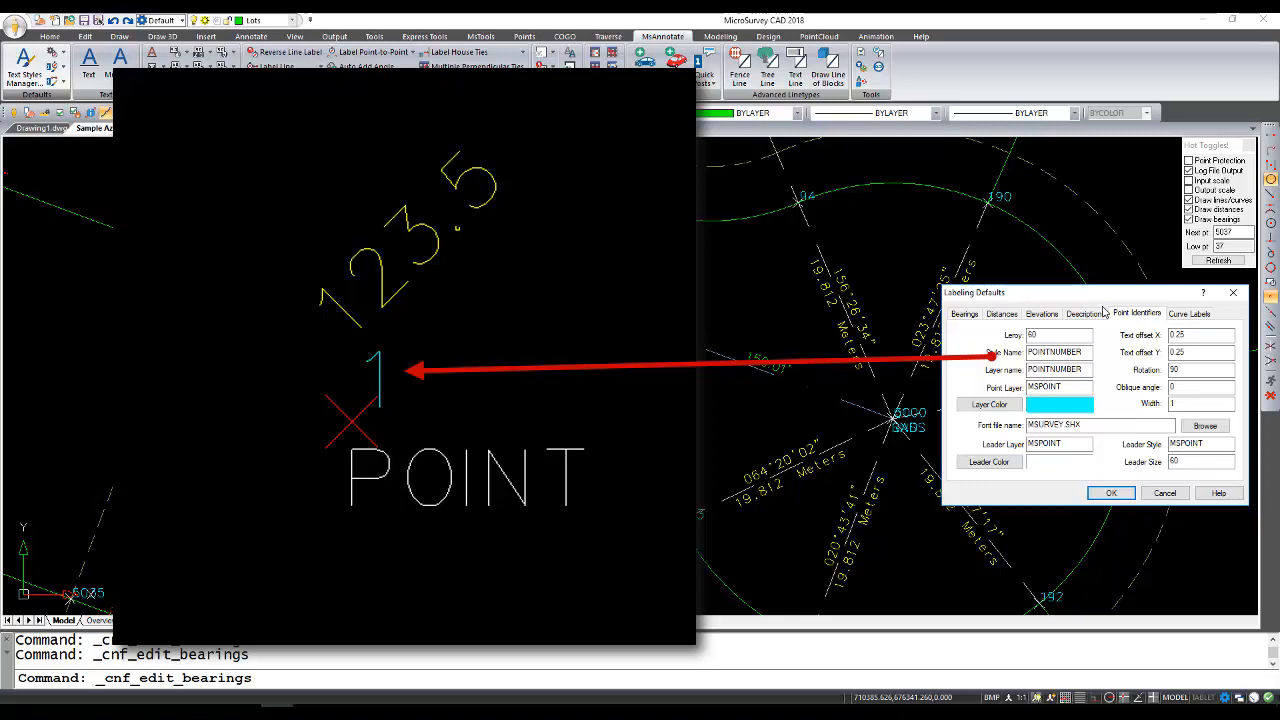
Review the Descriptions defaults, then show the Elevations defaults (ELEVATION style, yellow layer)
{"action": "left_click", "coordinate": [1084, 312]}
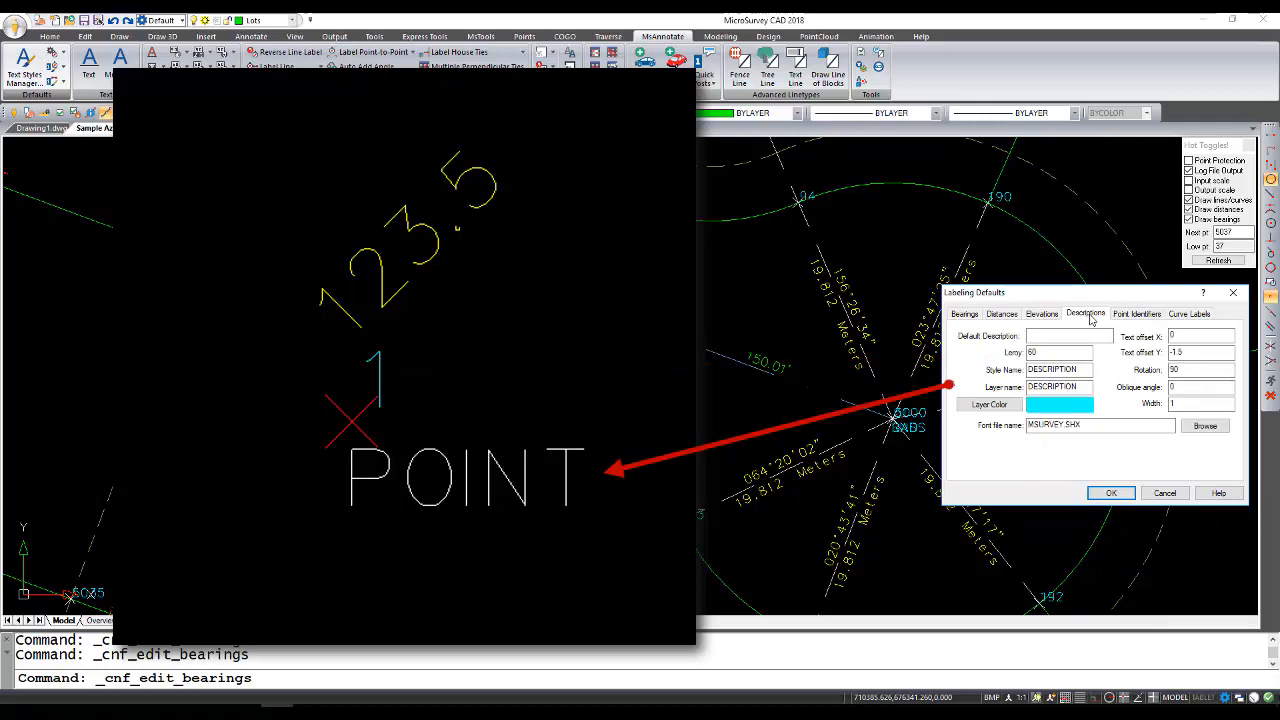
{"action": "mouse_move", "coordinate": [1092, 324]}
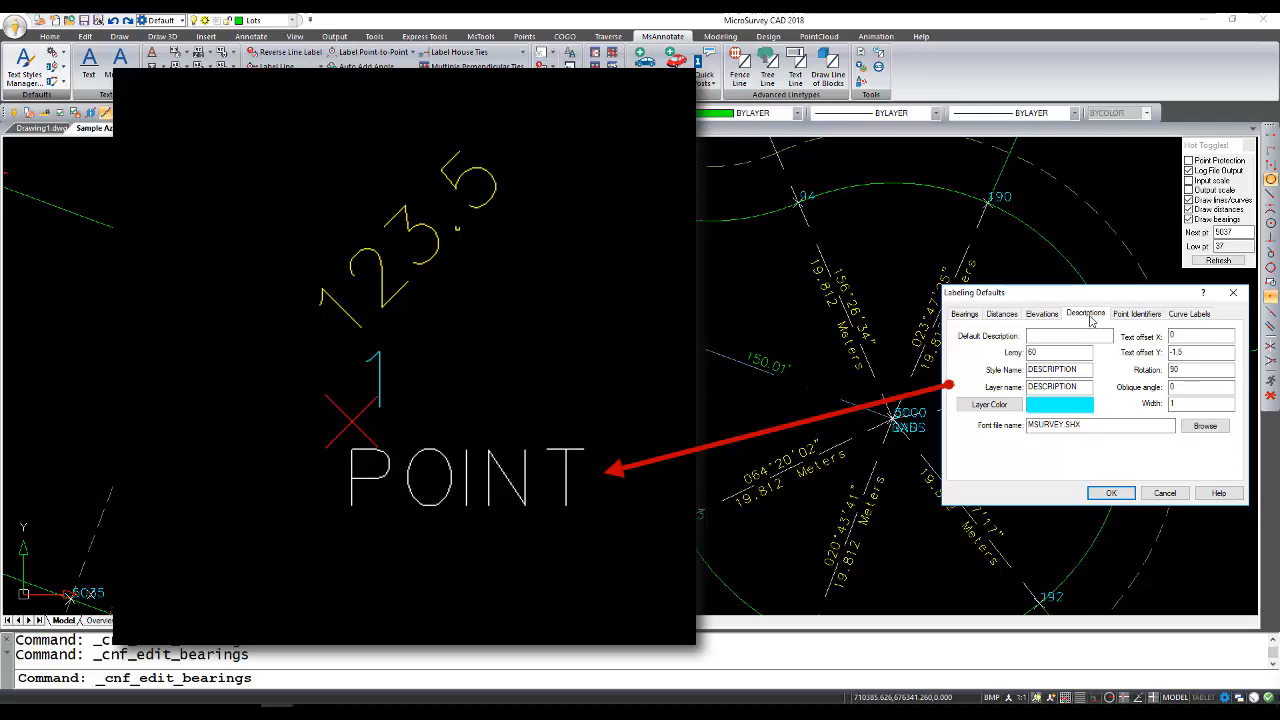
{"action": "mouse_move", "coordinate": [1084, 320]}
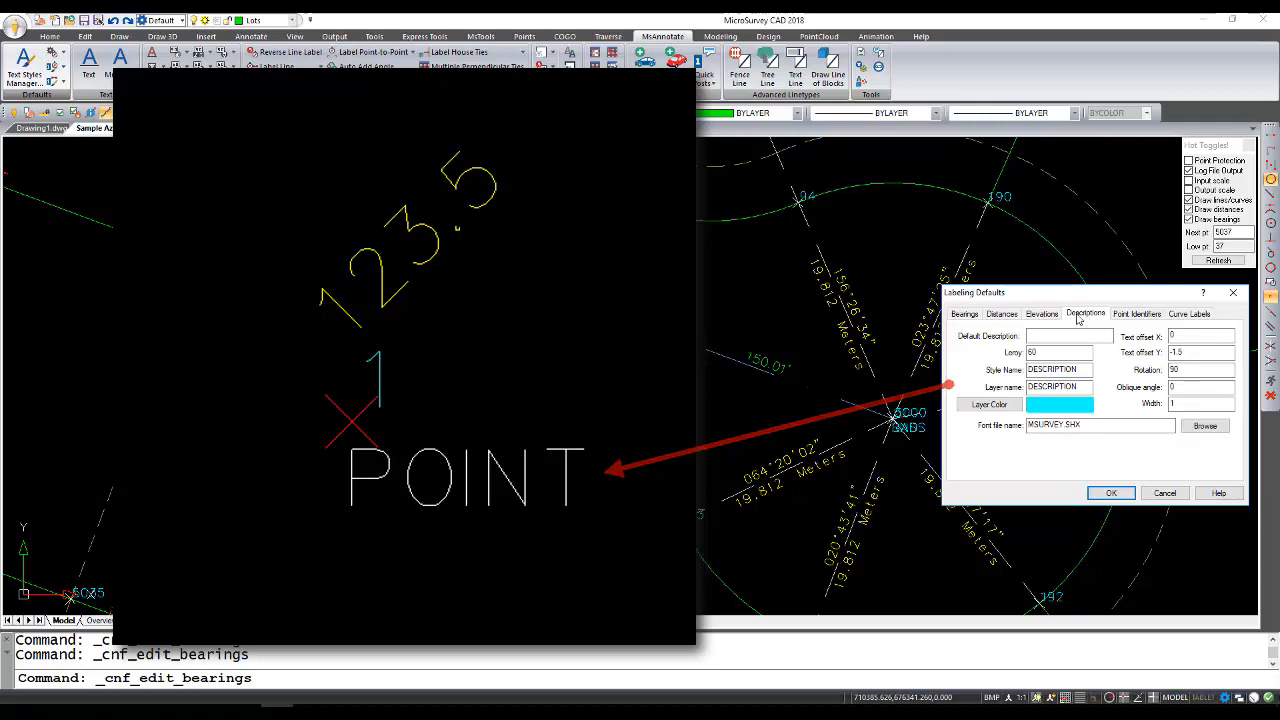
{"action": "left_click", "coordinate": [1042, 314]}
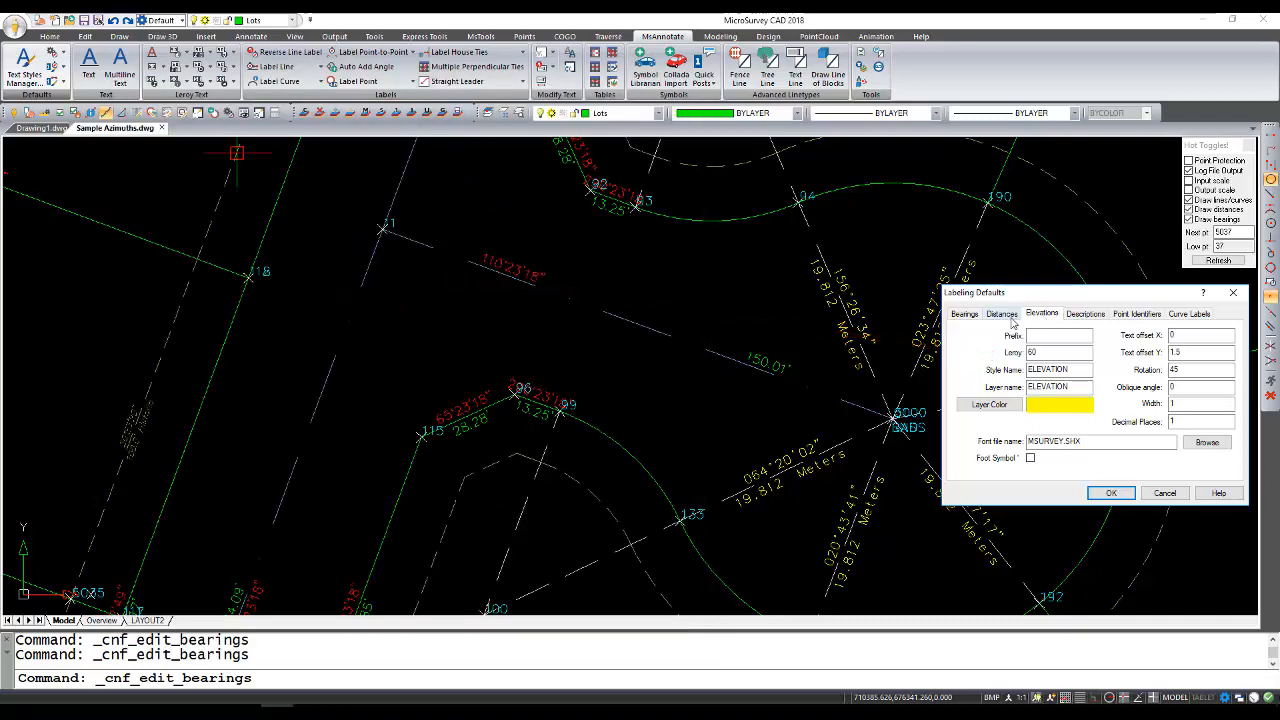
Set bearings and distances to ghosted style #2 (Ghosteddist, Historic suffix) and confirm with OK
{"action": "left_click", "coordinate": [1000, 314]}
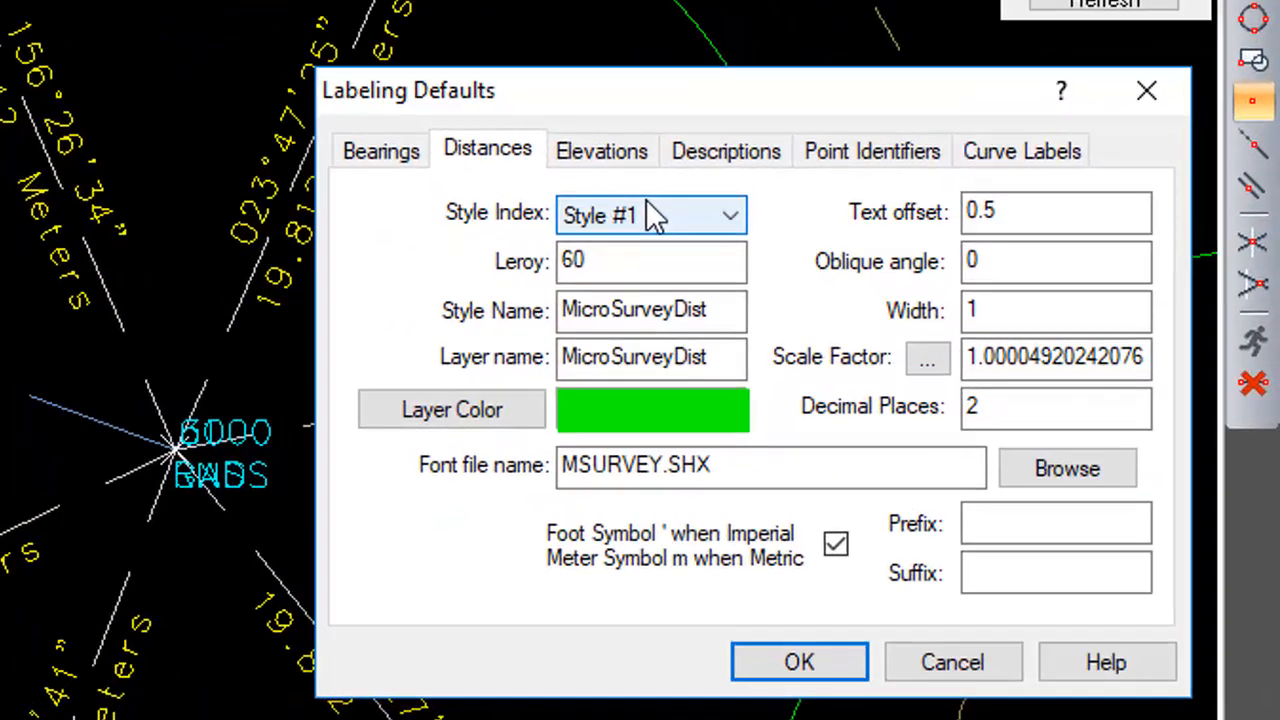
{"action": "left_click", "coordinate": [380, 152]}
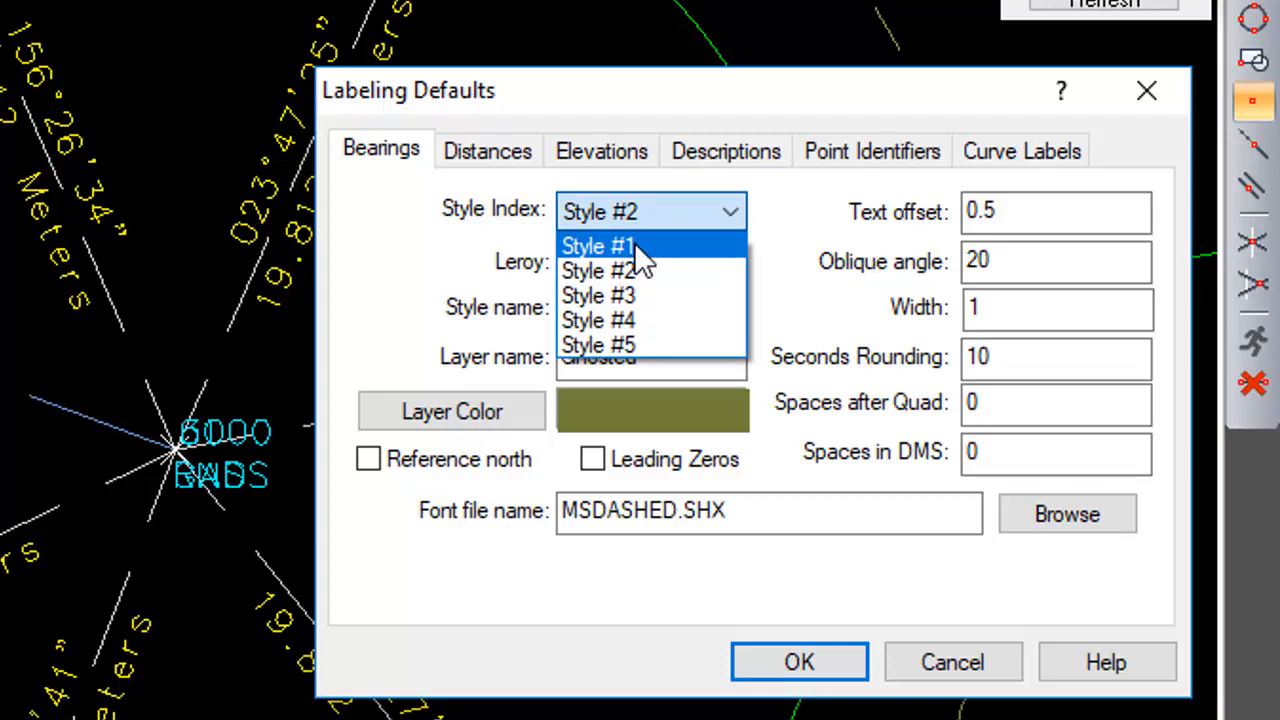
{"action": "left_click", "coordinate": [598, 244]}
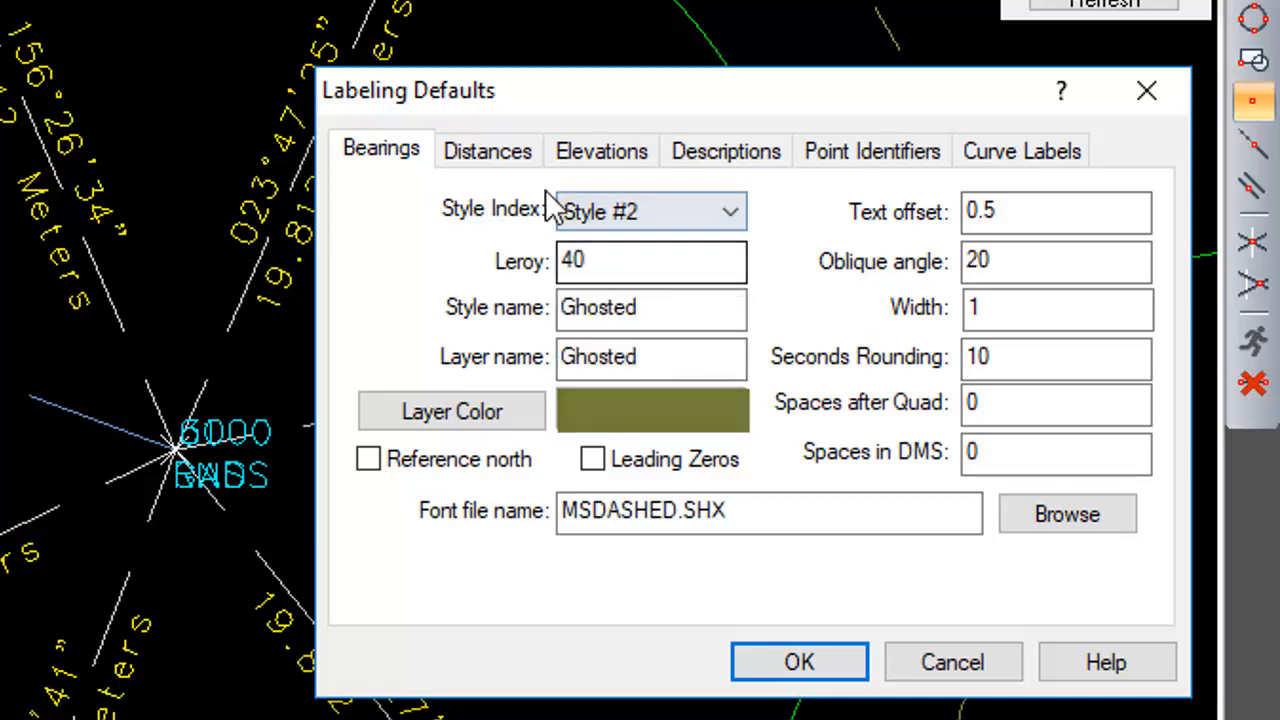
{"action": "left_click", "coordinate": [488, 150]}
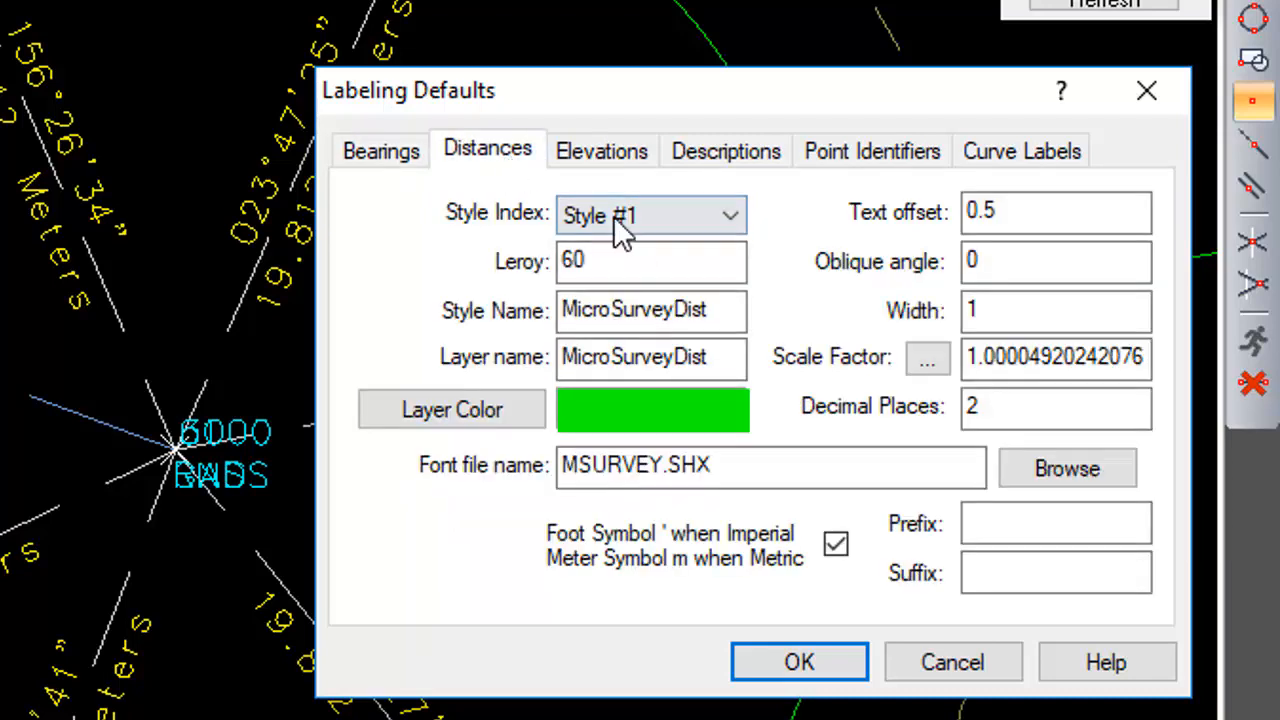
{"action": "left_click", "coordinate": [730, 216]}
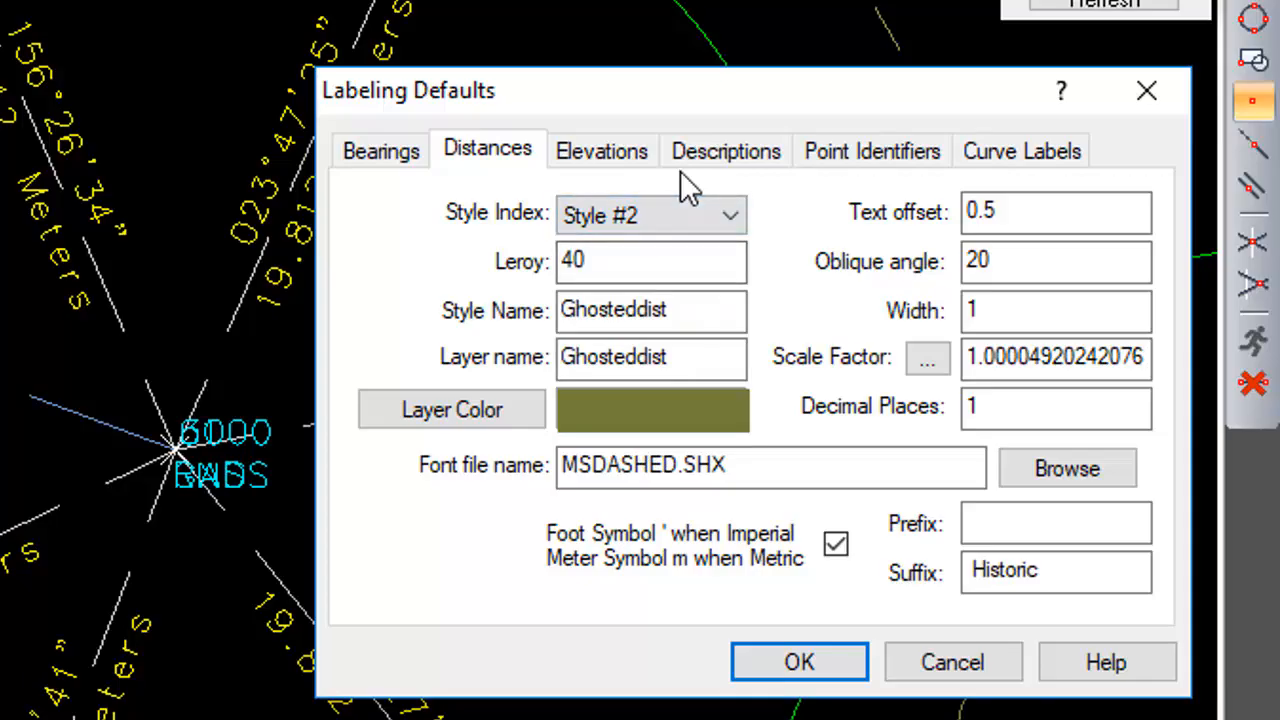
{"action": "left_click", "coordinate": [800, 660]}
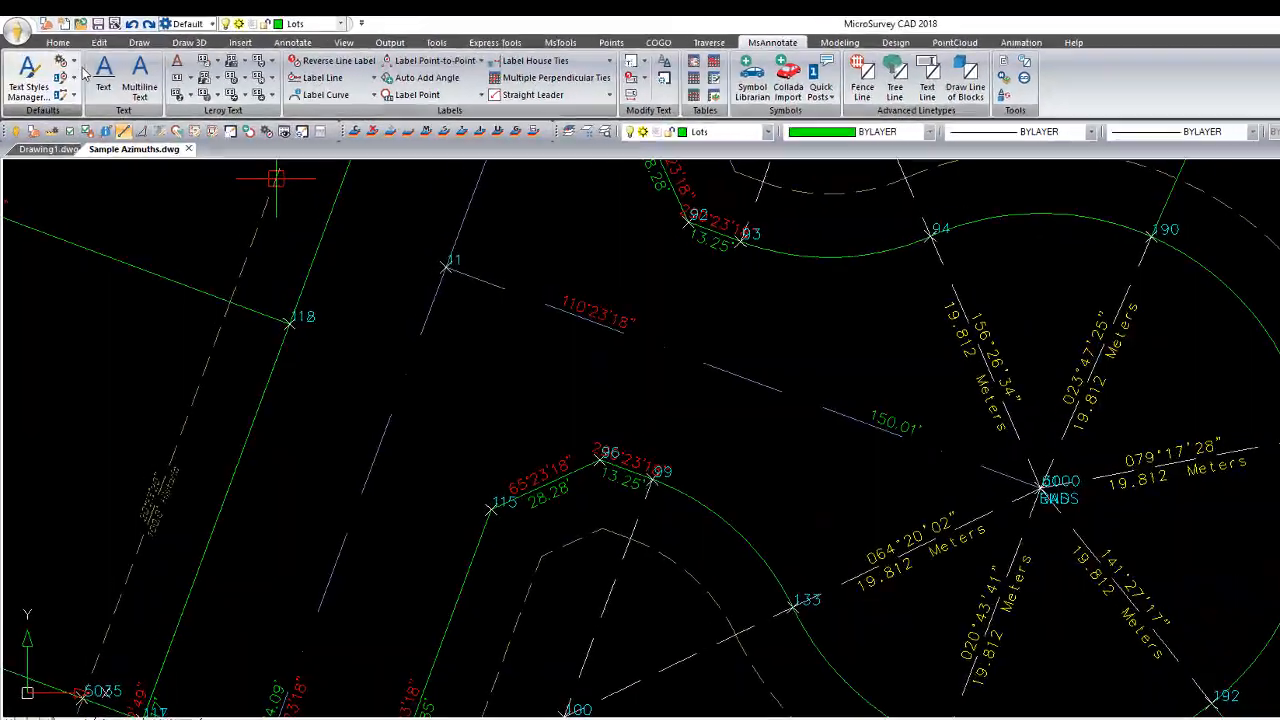
Start Auto Bearing/Distance labeling so a line gets a ghosted dashed label with Historic suffix
{"action": "left_click", "coordinate": [64, 92]}
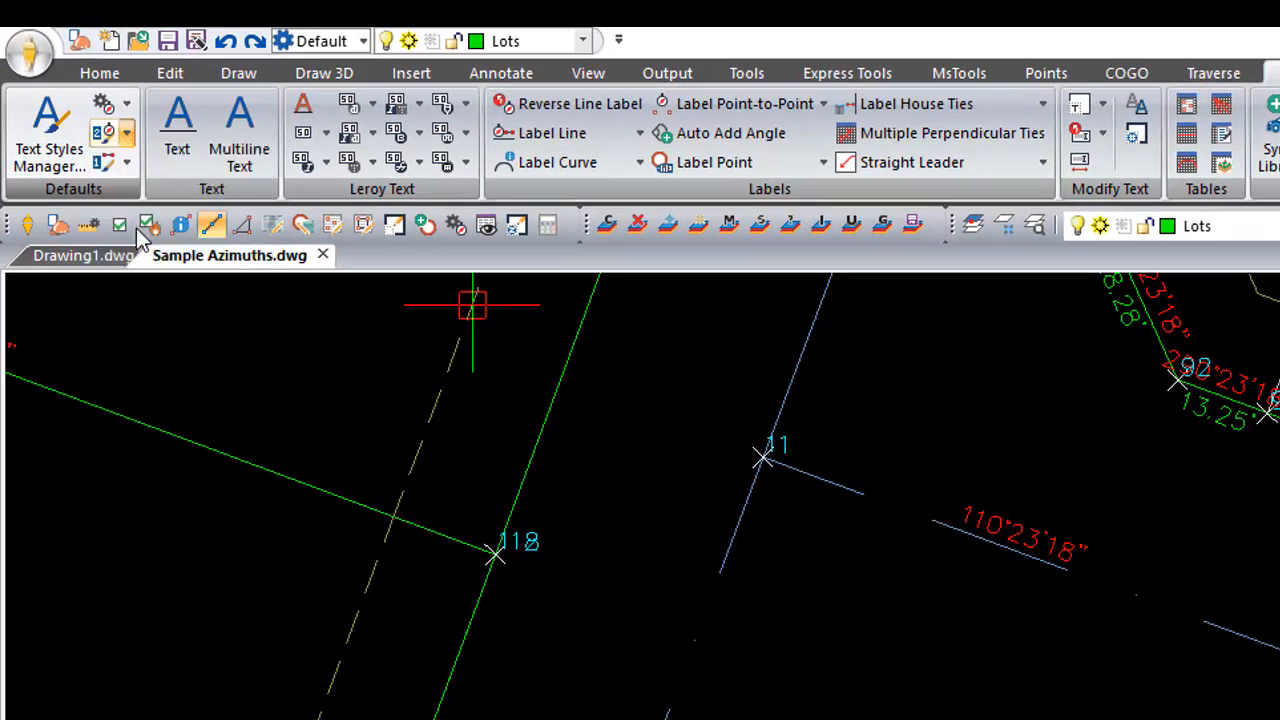
{"action": "mouse_move", "coordinate": [124, 170]}
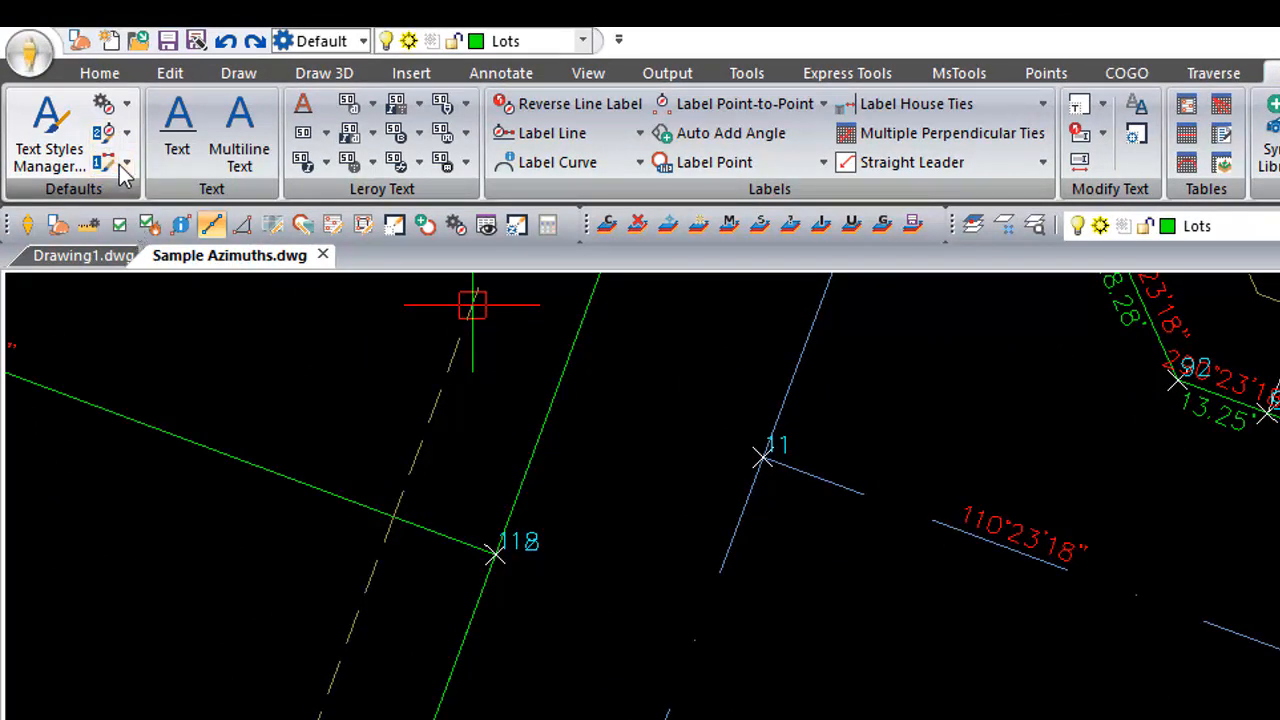
{"action": "left_click", "coordinate": [126, 164]}
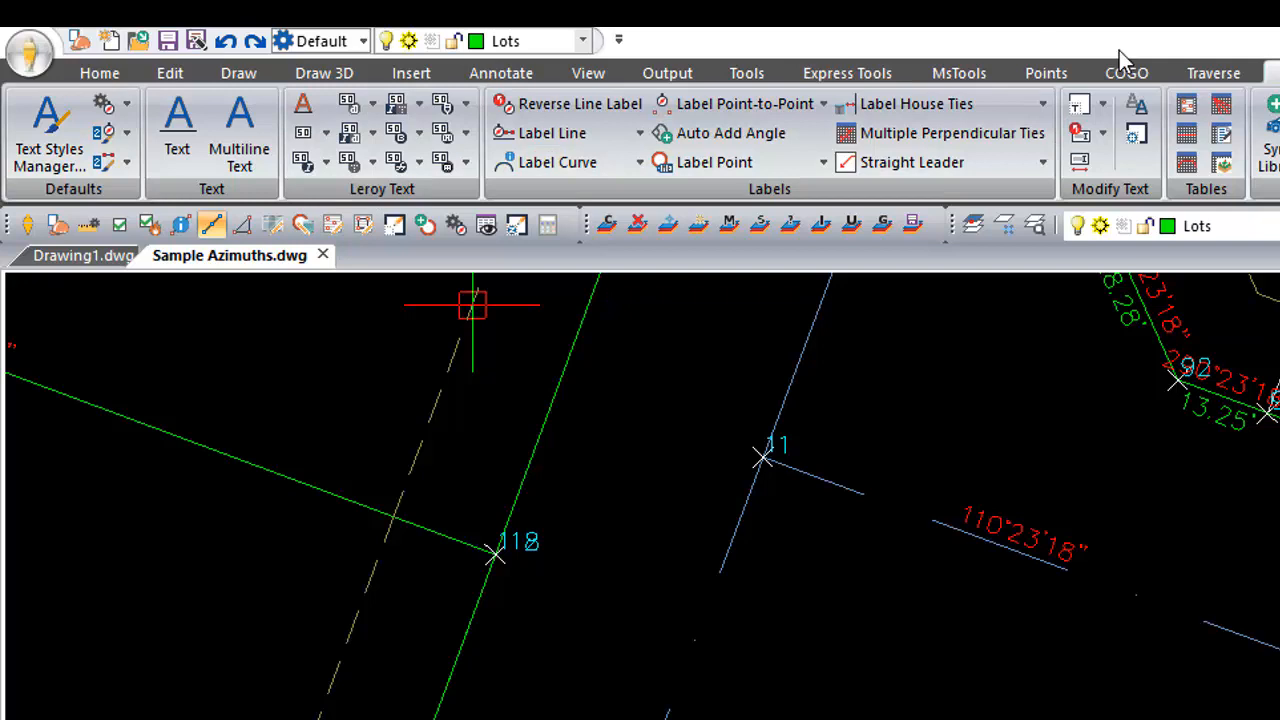
{"action": "left_click", "coordinate": [640, 132]}
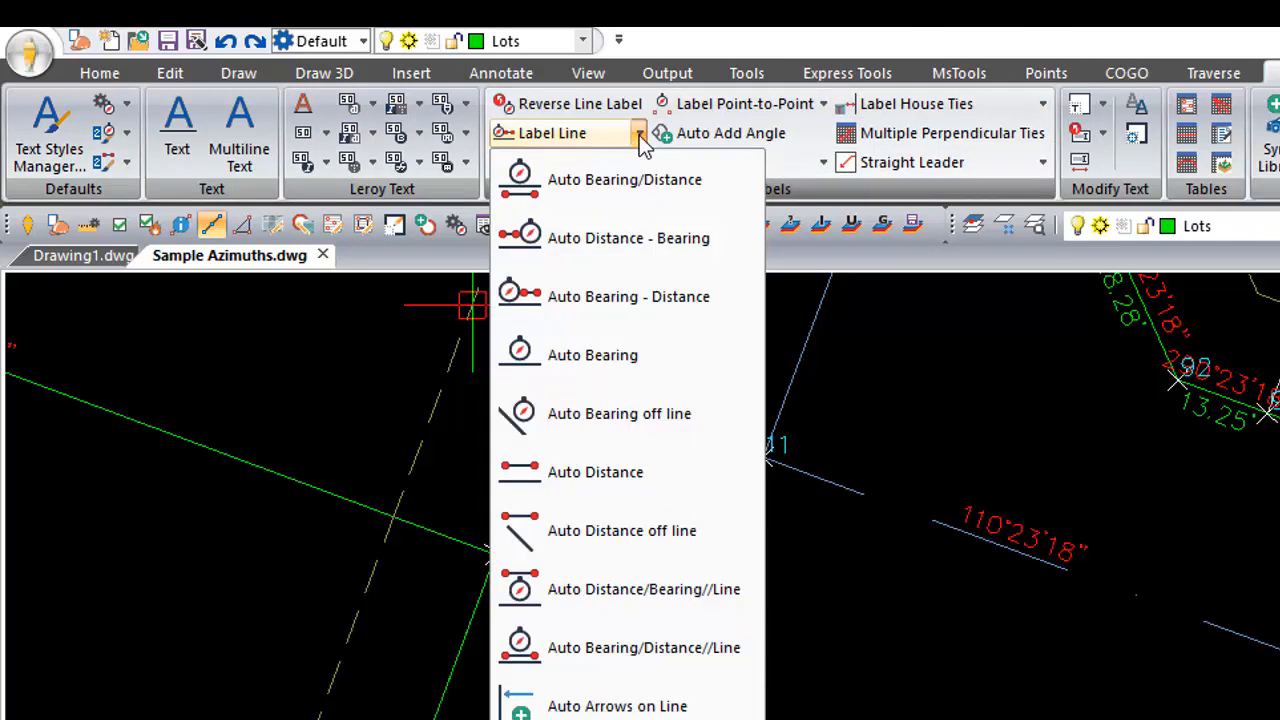
{"action": "mouse_move", "coordinate": [638, 144]}
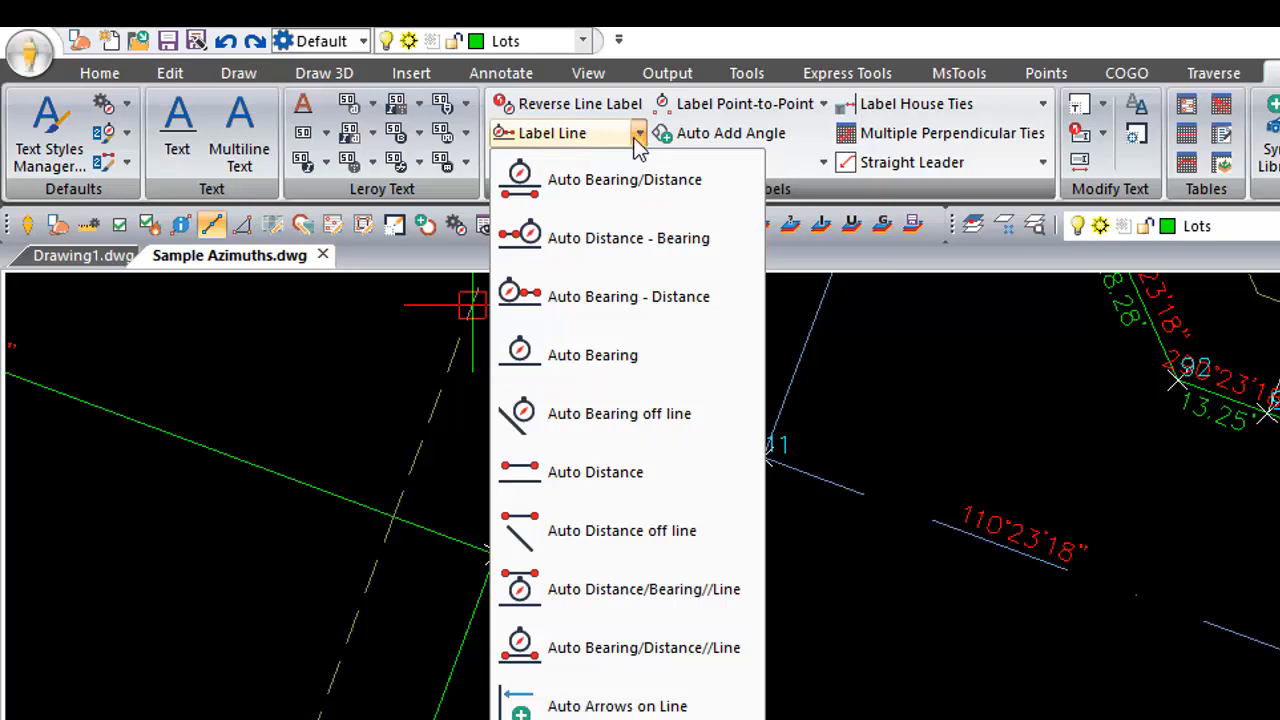
{"action": "mouse_move", "coordinate": [624, 190]}
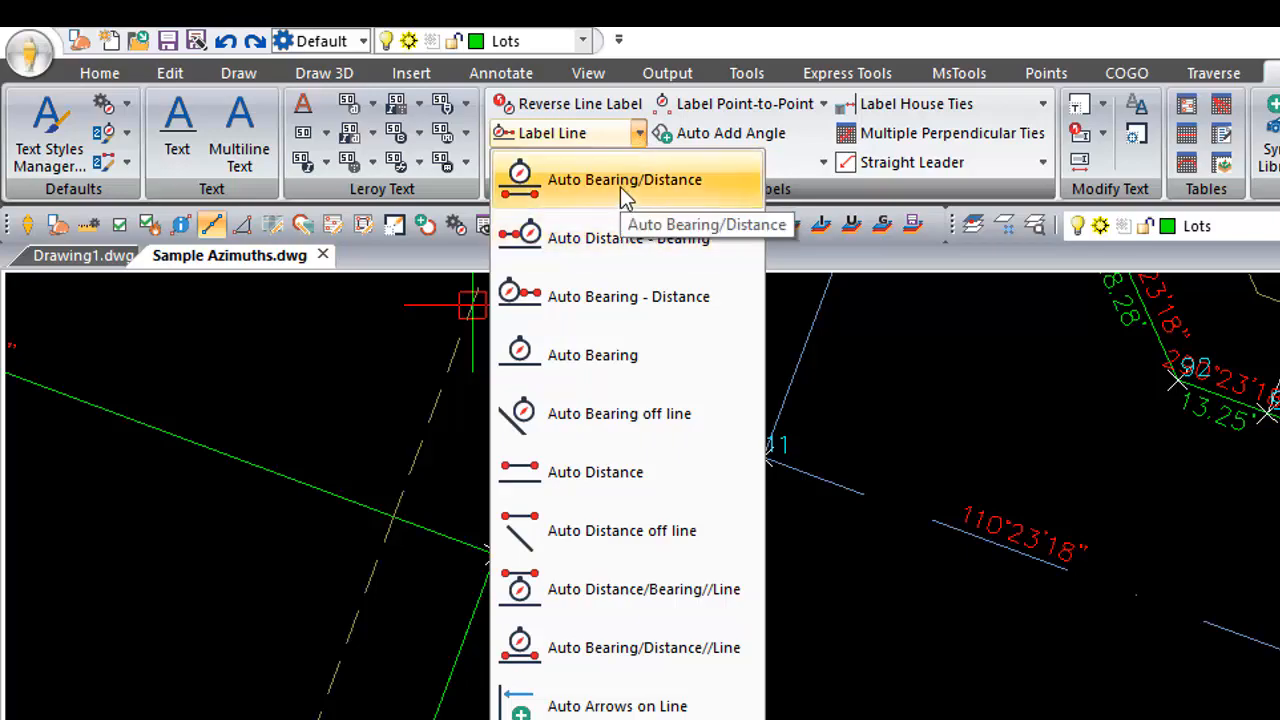
{"action": "left_click", "coordinate": [624, 180]}
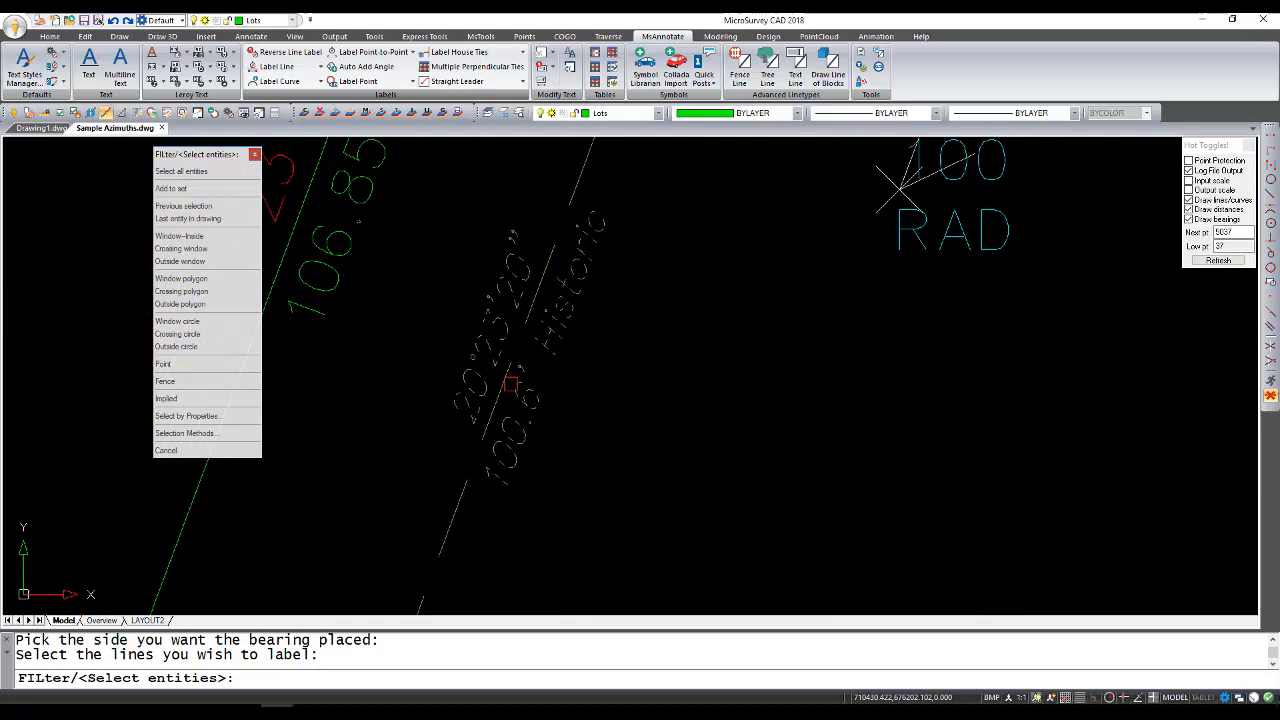
Cancel labeling and set bearings and distances back to style #1 MicroSurvey (red layer)
{"action": "left_click", "coordinate": [166, 450]}
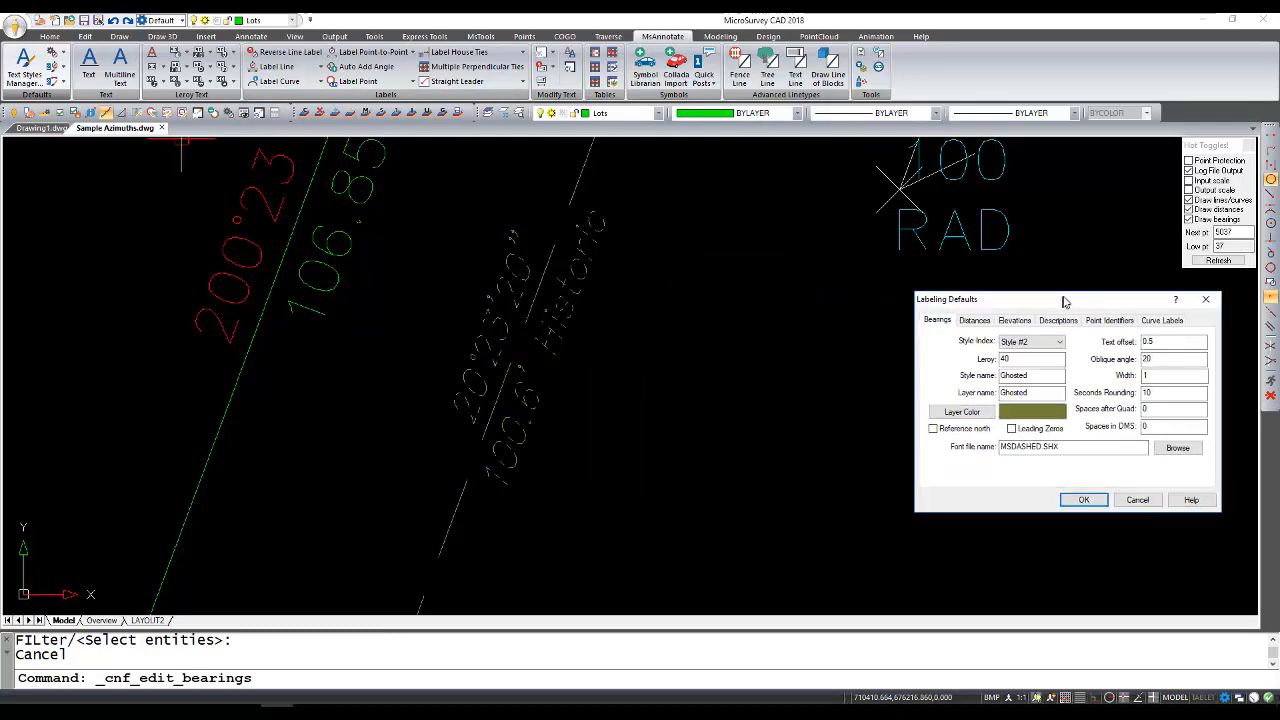
{"action": "left_click", "coordinate": [1060, 338]}
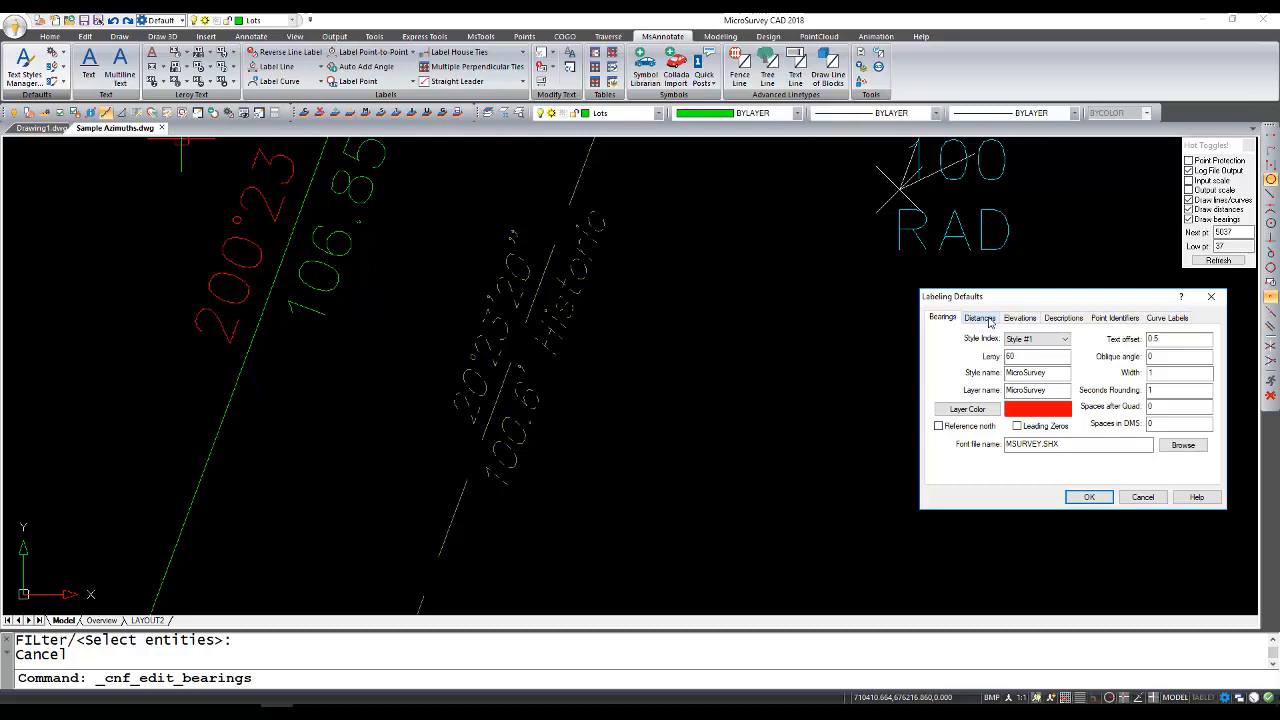
{"action": "left_click", "coordinate": [980, 318]}
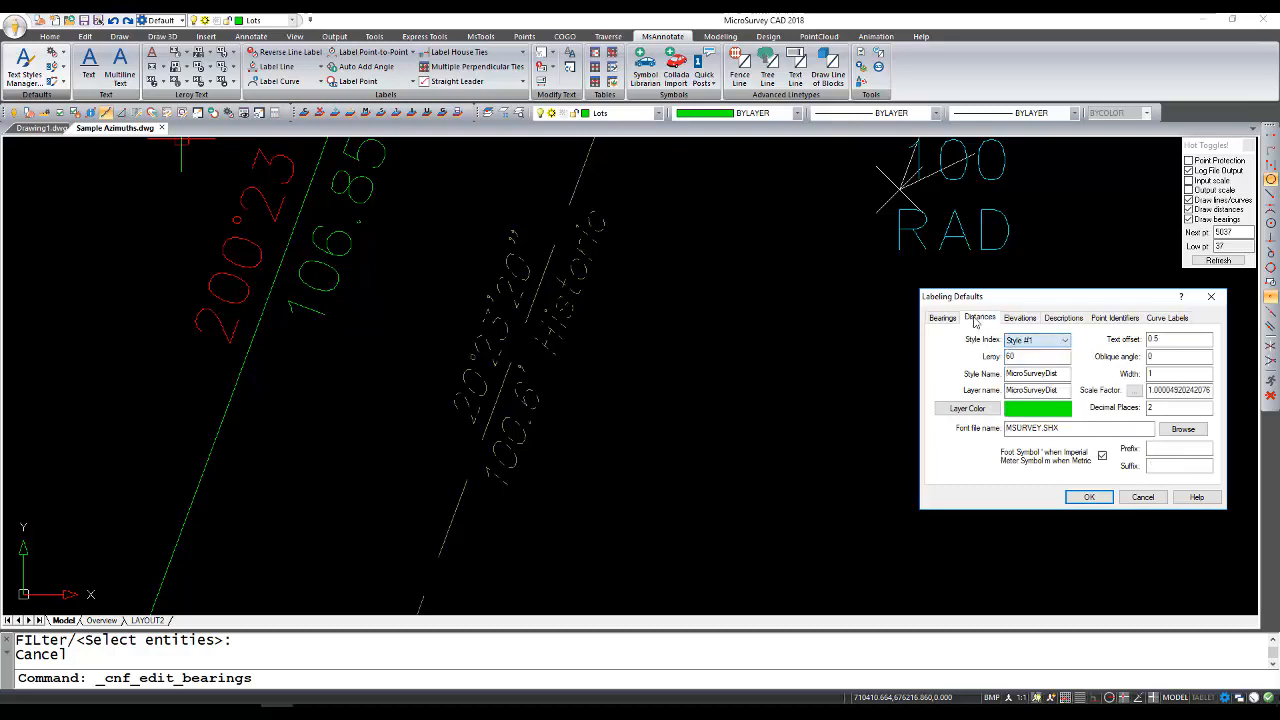
{"action": "left_click", "coordinate": [940, 316]}
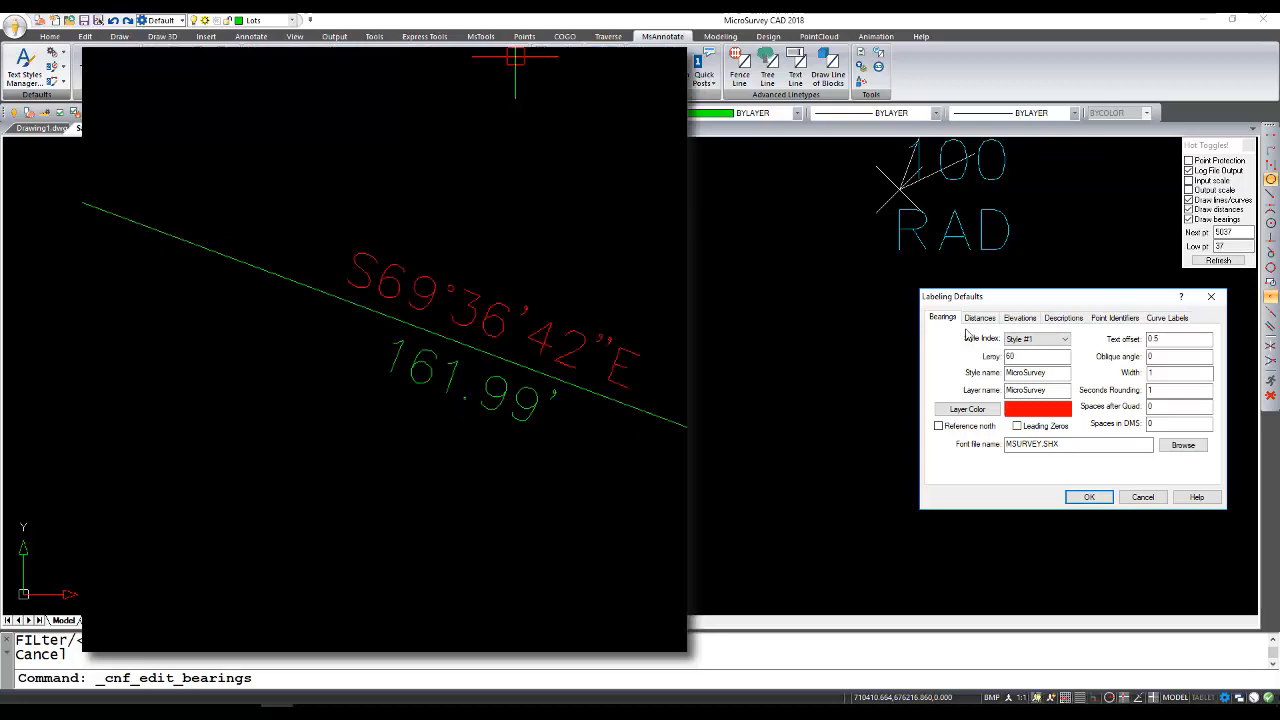
{"action": "left_click", "coordinate": [980, 316]}
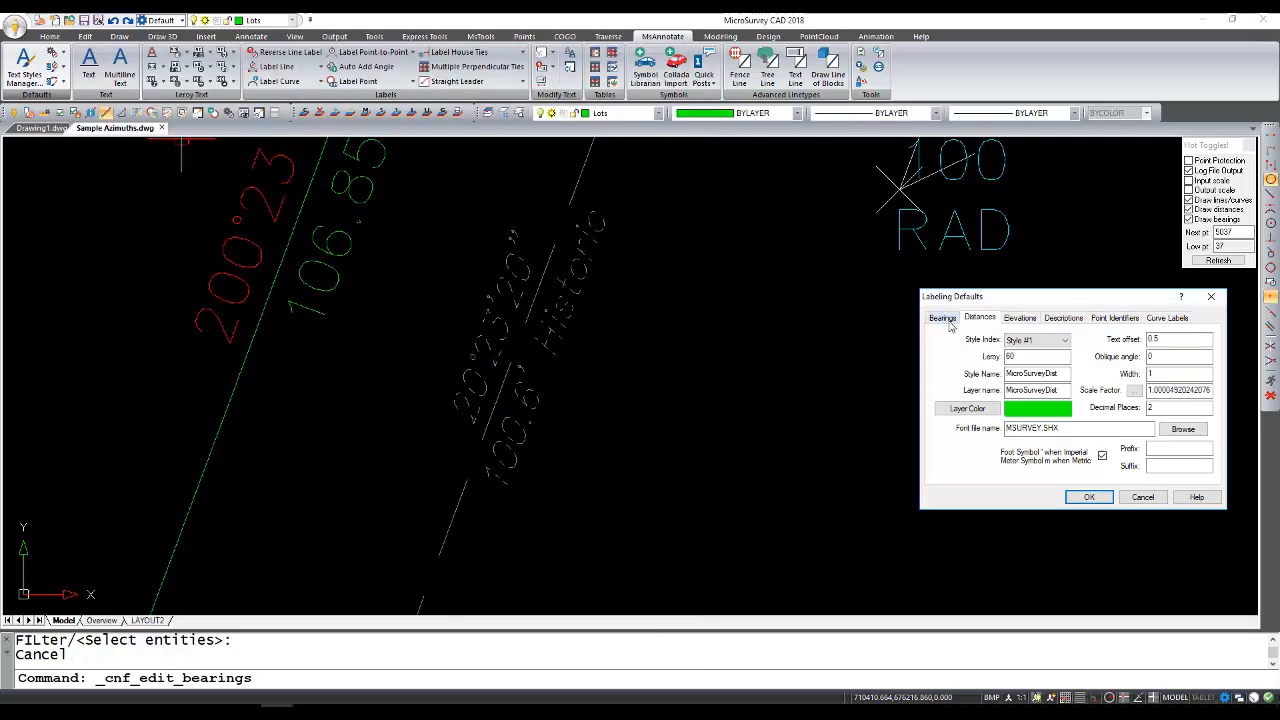
Switch bearings and distances to style #2 with its olive layer and Historic distance suffix
{"action": "left_click", "coordinate": [1064, 340]}
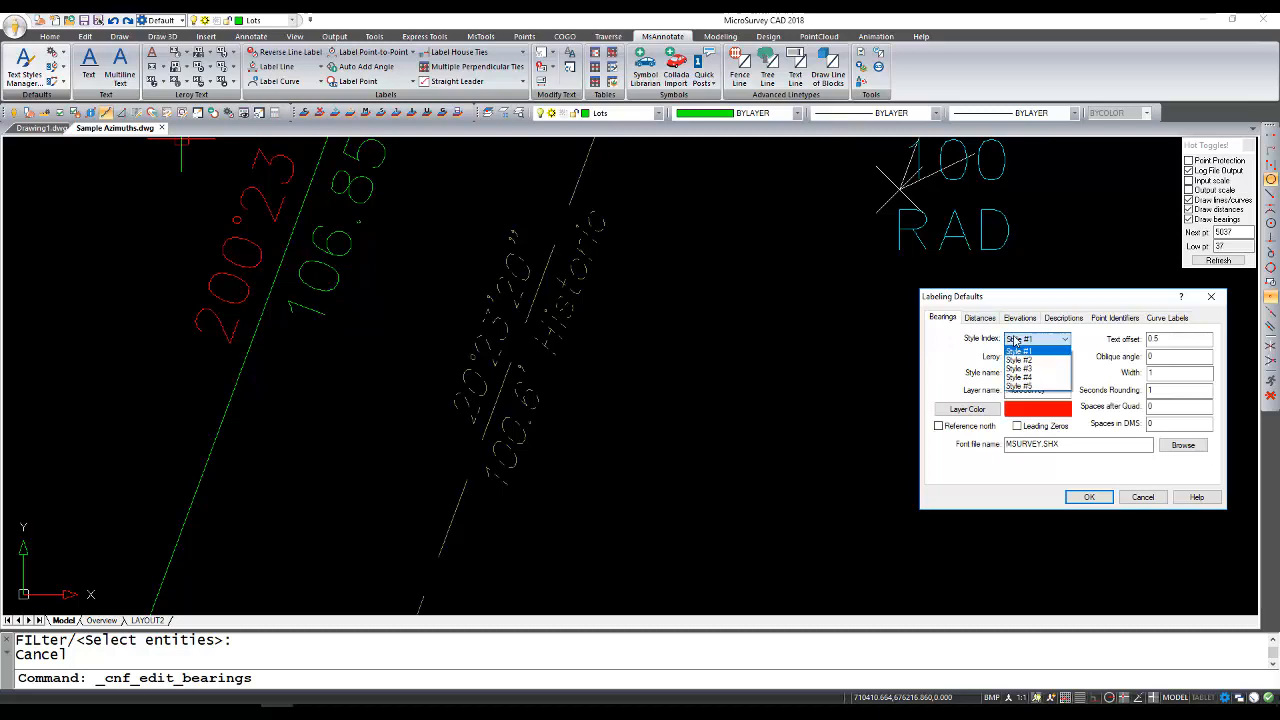
{"action": "left_click", "coordinate": [1020, 350]}
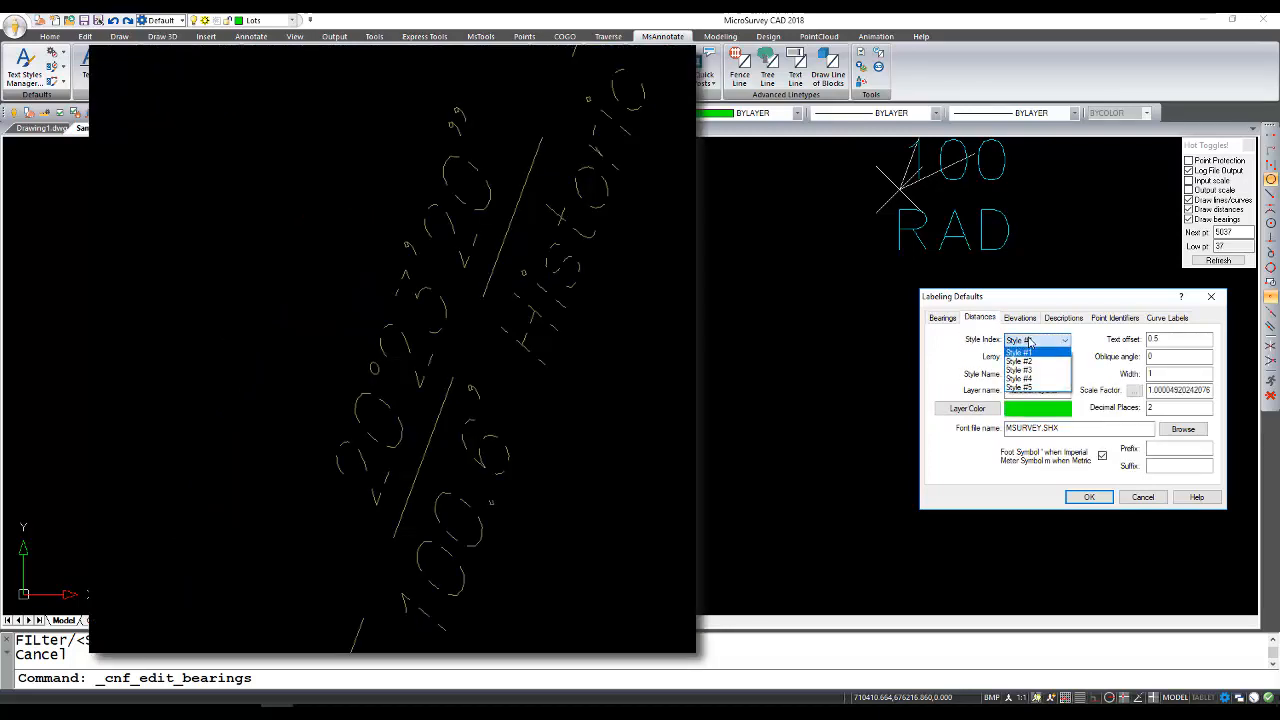
{"action": "left_click", "coordinate": [1020, 360]}
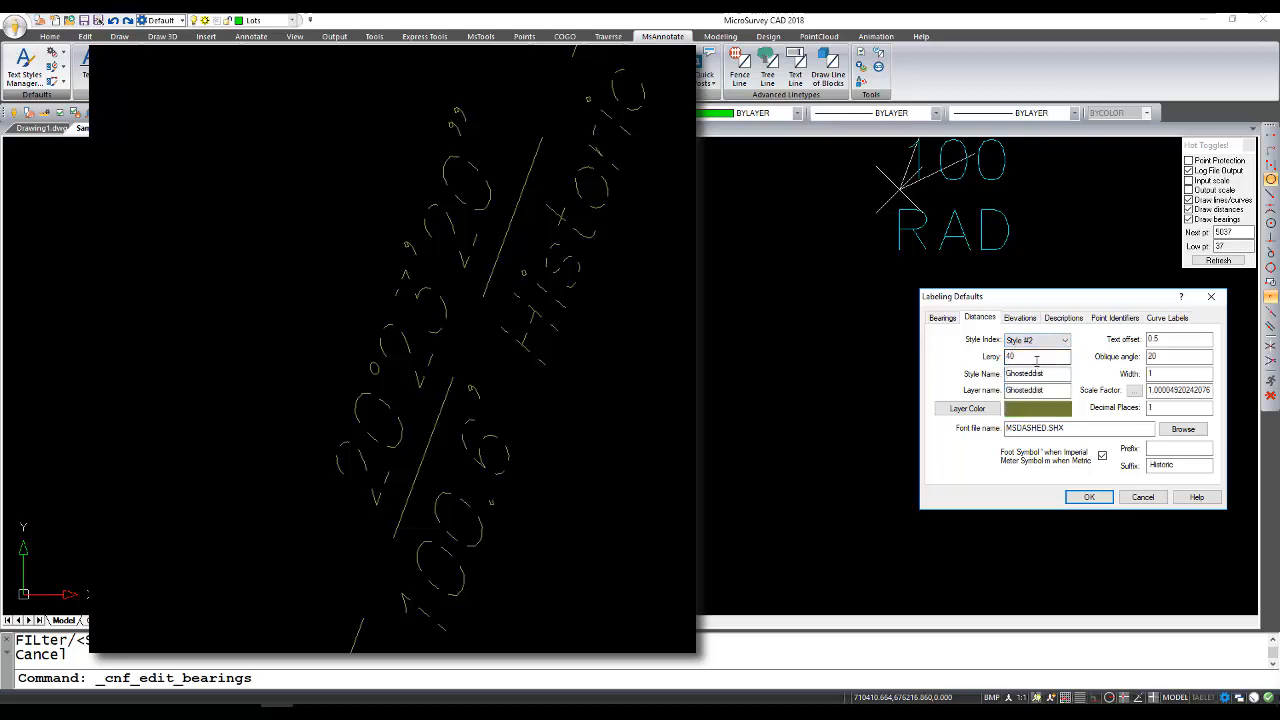
{"action": "left_click", "coordinate": [940, 316]}
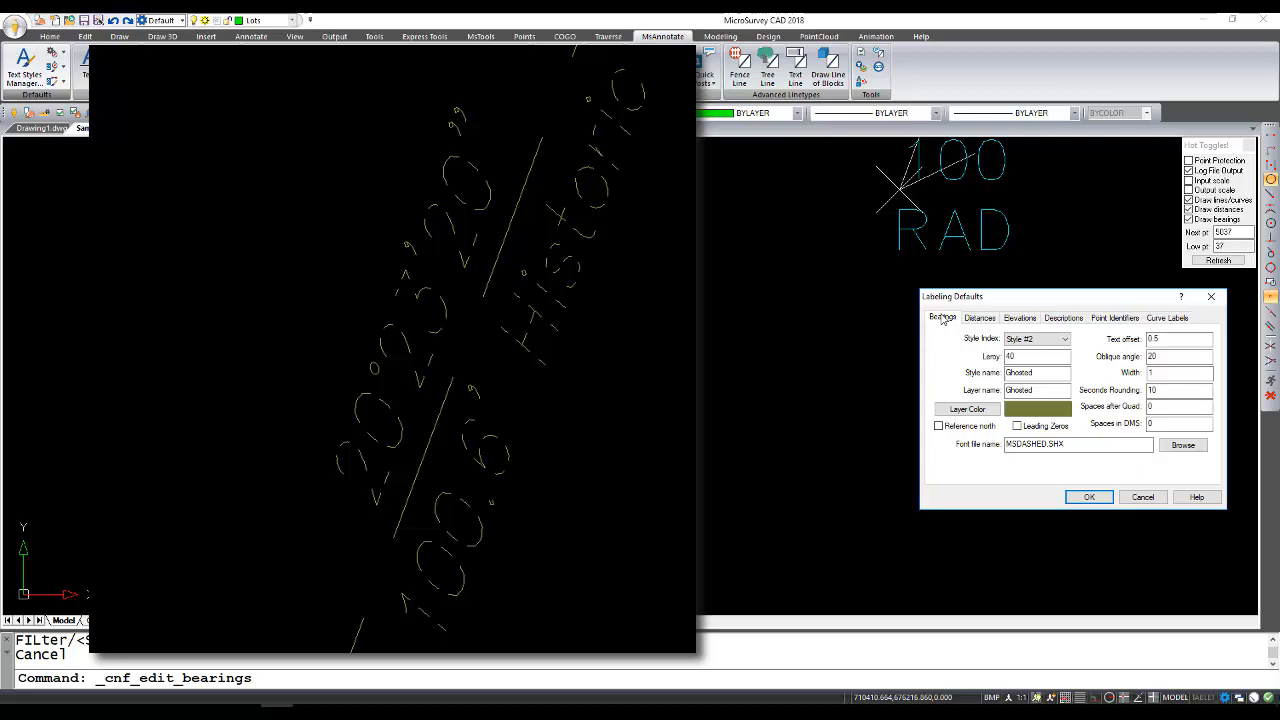
{"action": "mouse_move", "coordinate": [976, 334]}
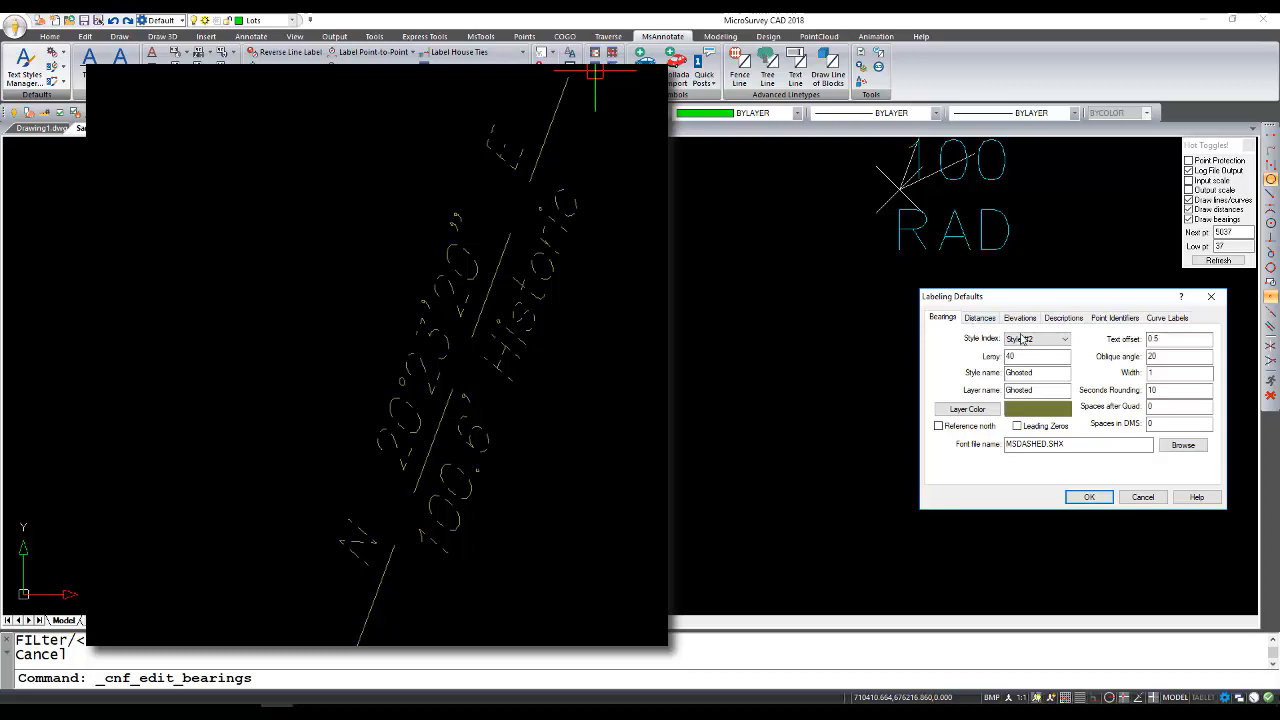
Select style #3 OFFSET for bearings, with red layer colour and leading zeros on
{"action": "left_click", "coordinate": [1064, 338]}
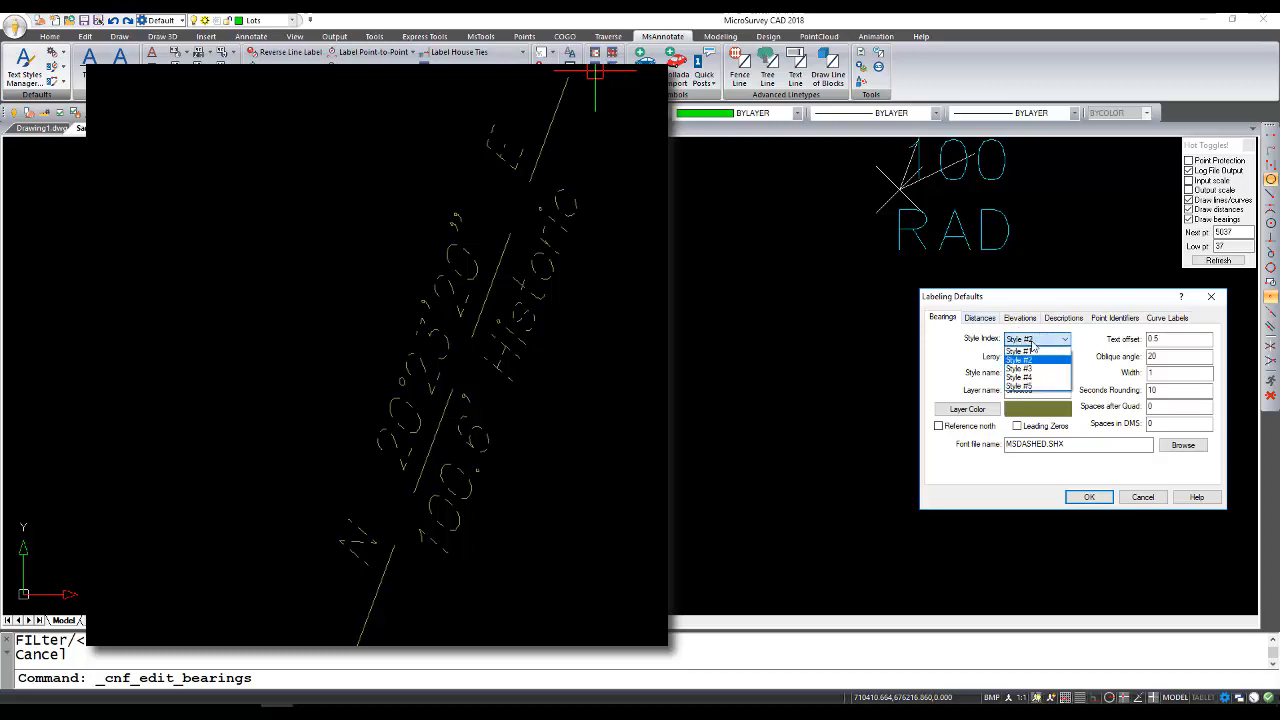
{"action": "left_click", "coordinate": [980, 316]}
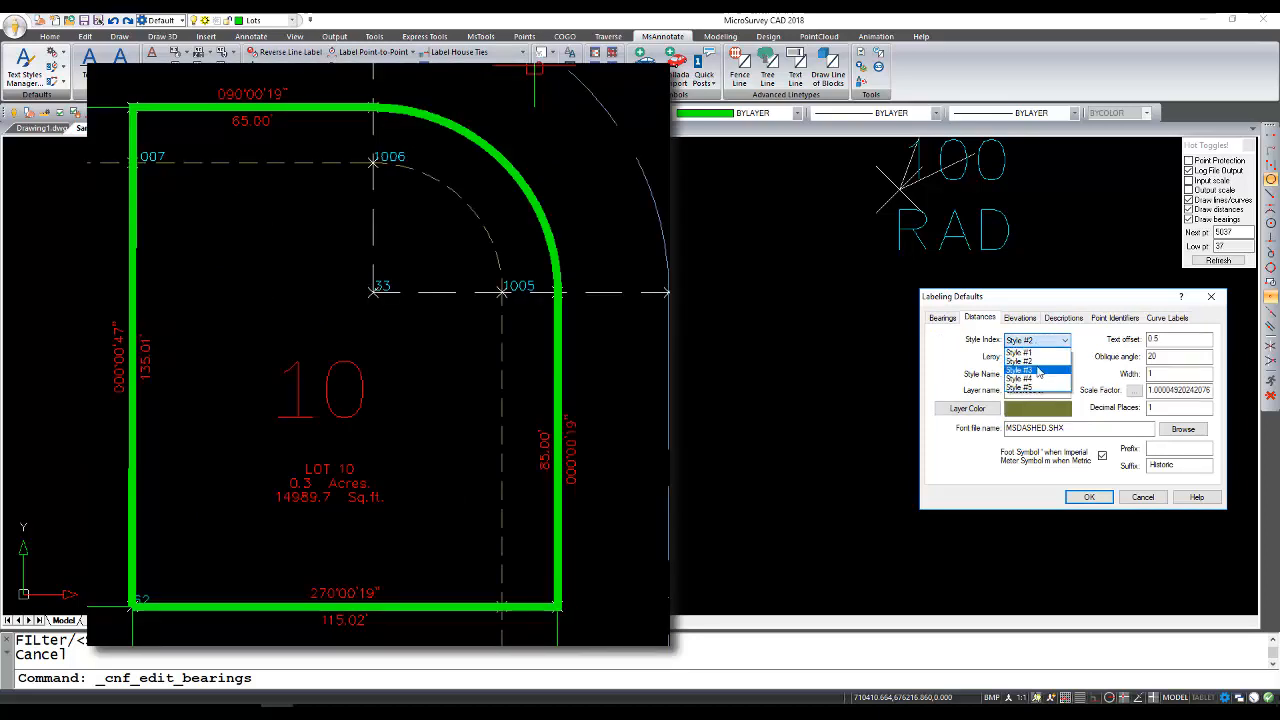
{"action": "left_click", "coordinate": [940, 316]}
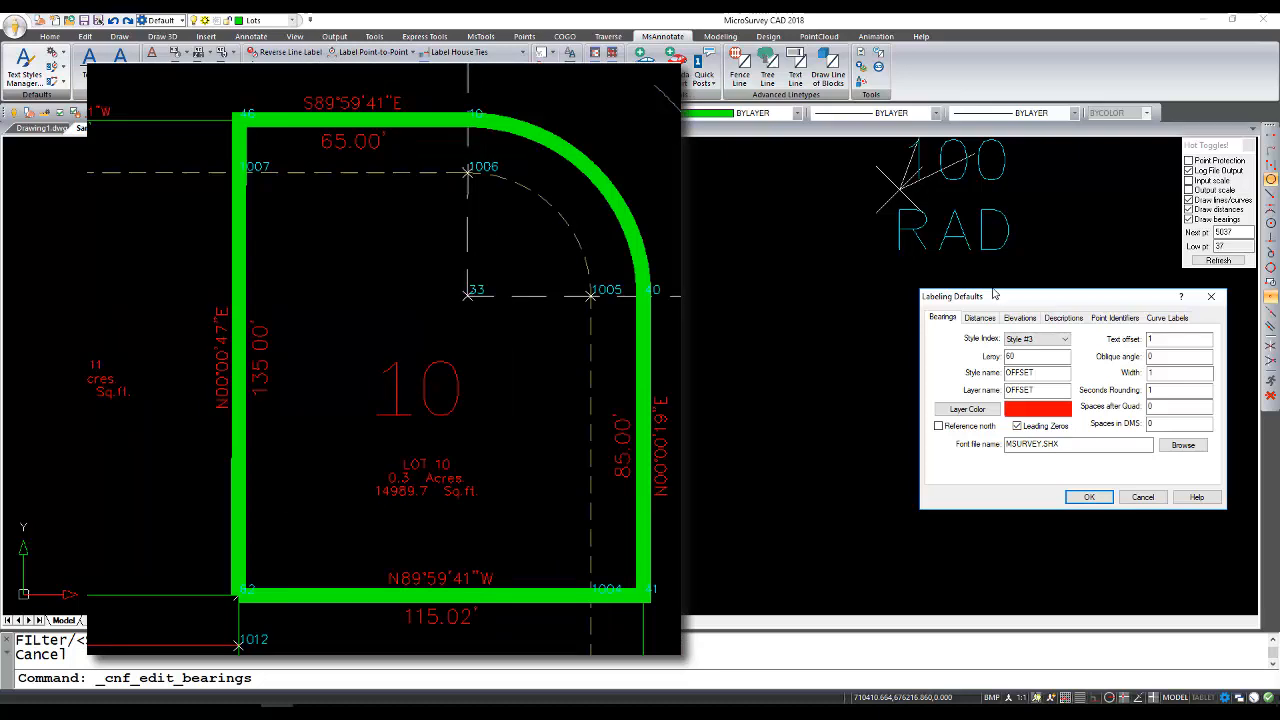
{"action": "mouse_move", "coordinate": [968, 308]}
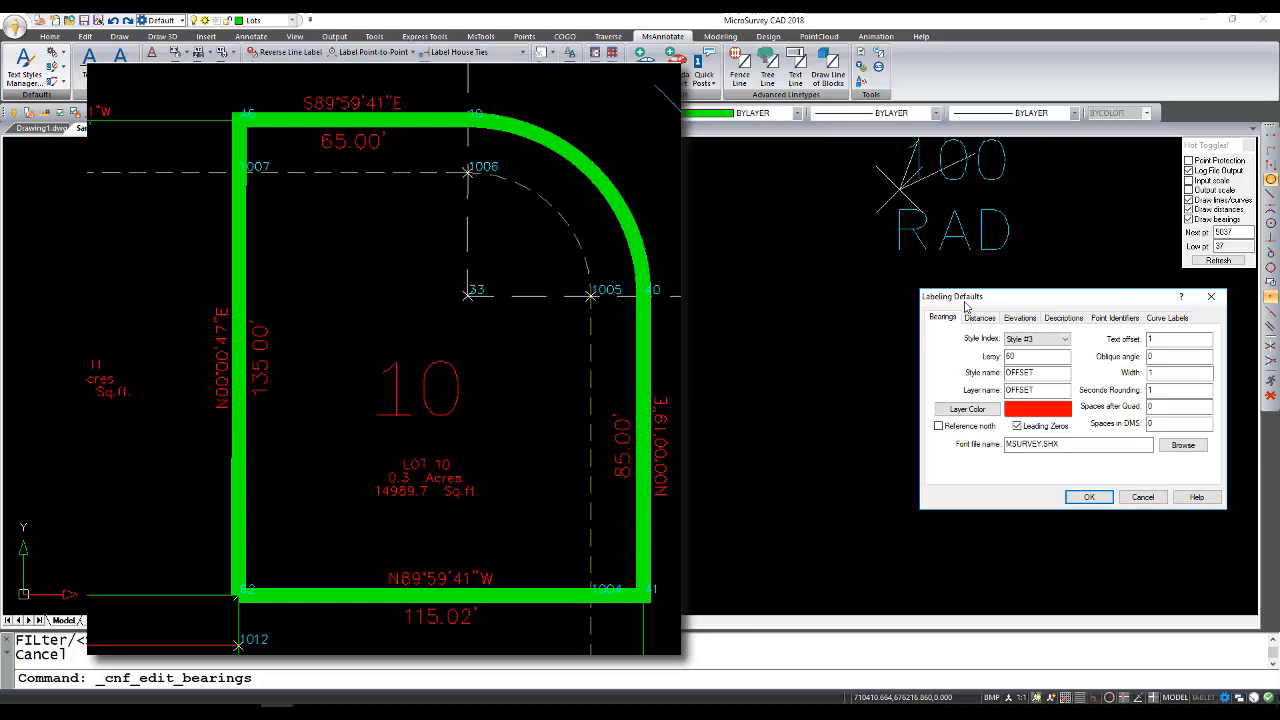
Show style #4: magenta Grid bearings and green GridDist distances with Grid suffix
{"action": "left_click", "coordinate": [1036, 338]}
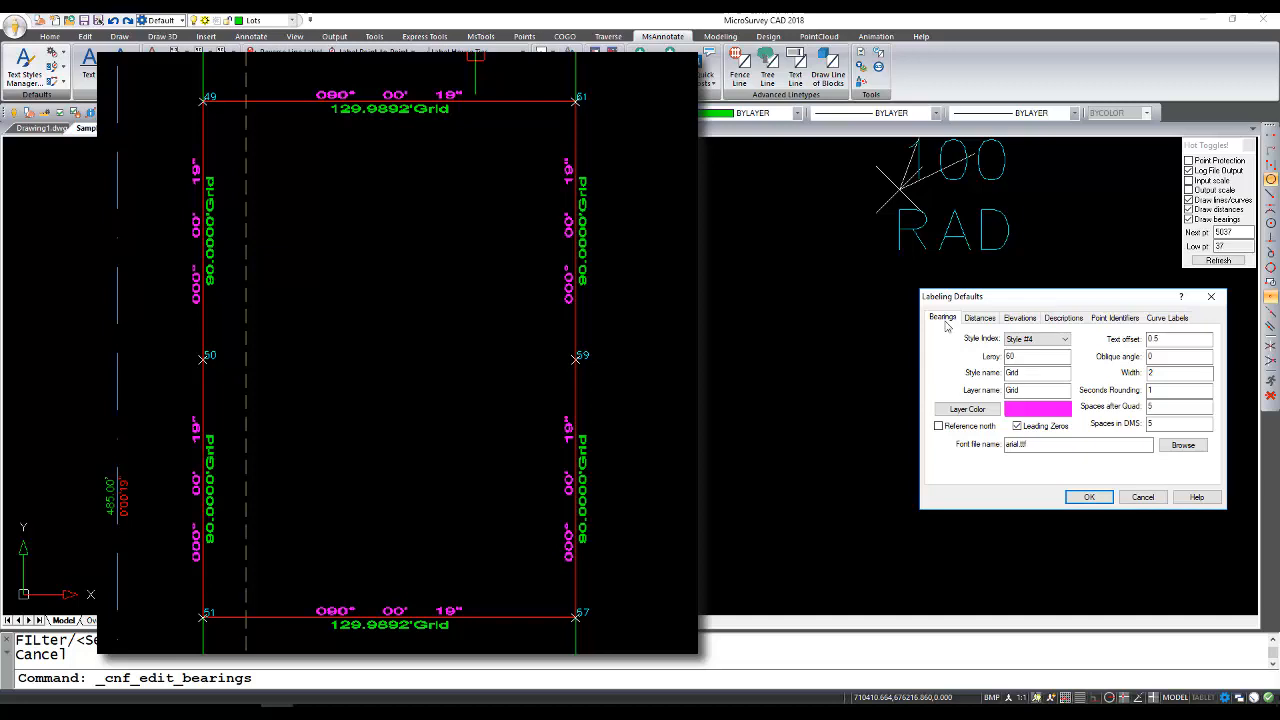
{"action": "left_click", "coordinate": [980, 316]}
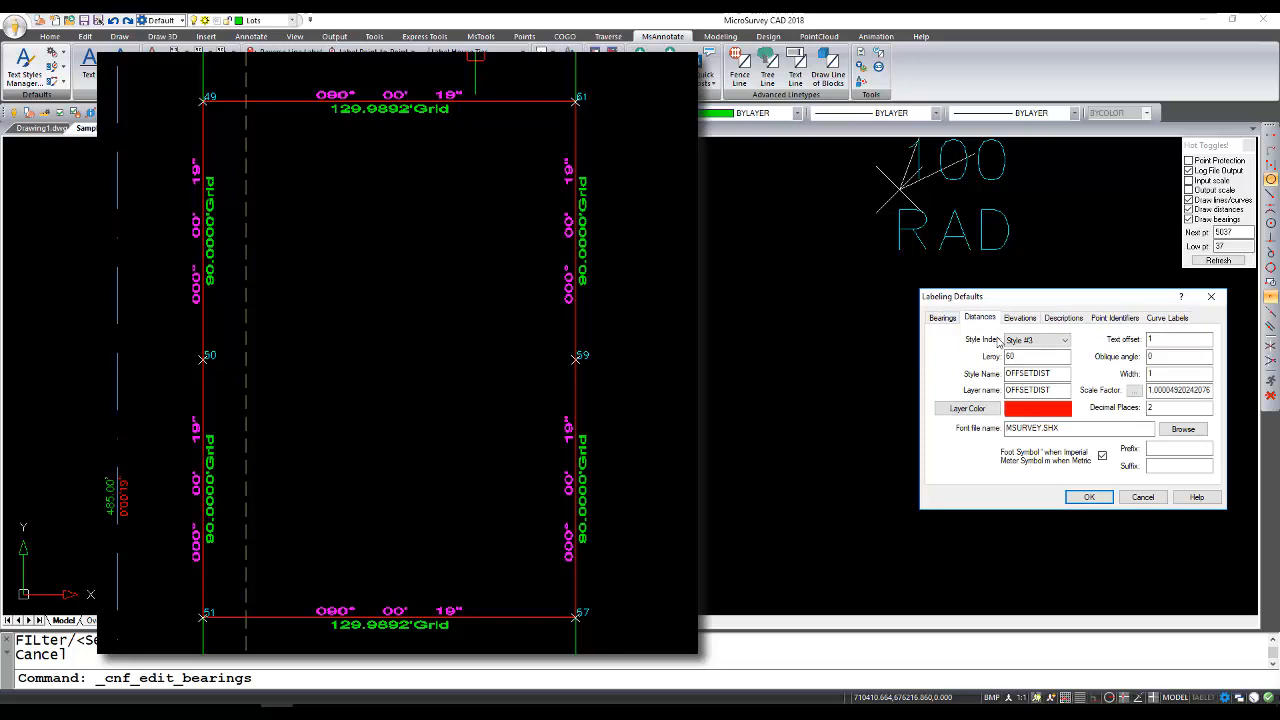
{"action": "left_click", "coordinate": [1064, 340]}
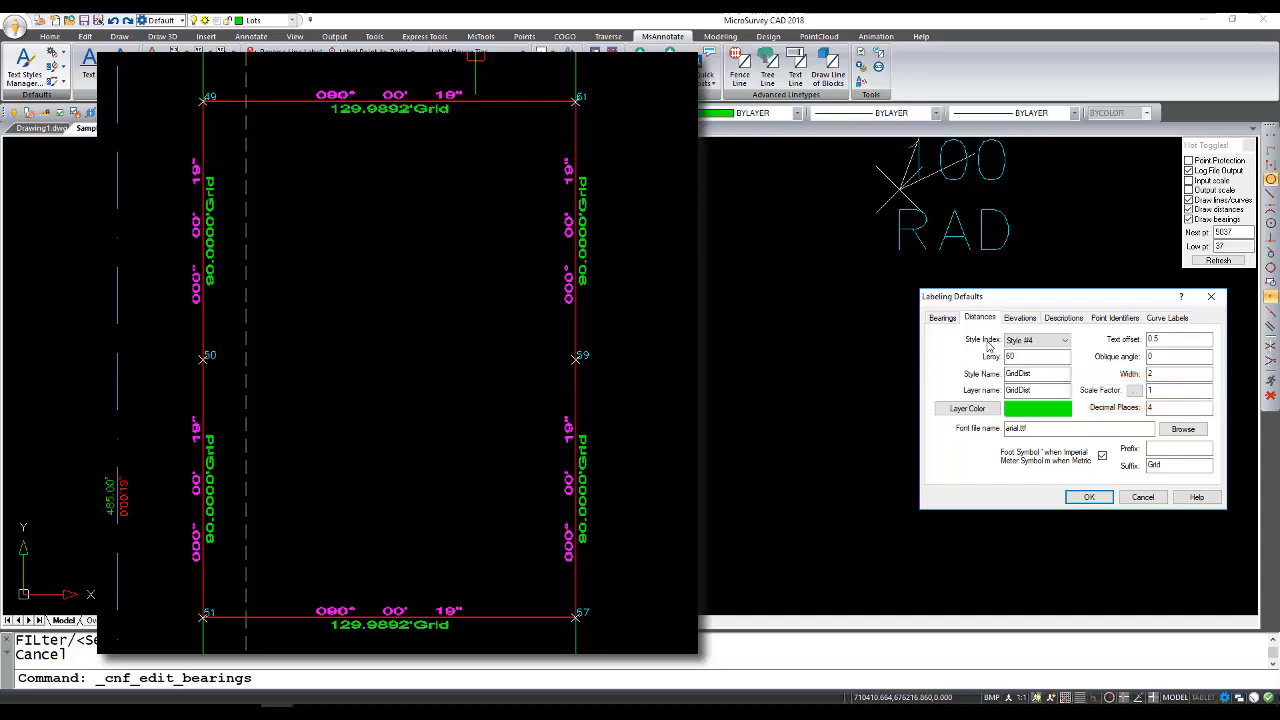
{"action": "left_click", "coordinate": [1064, 340]}
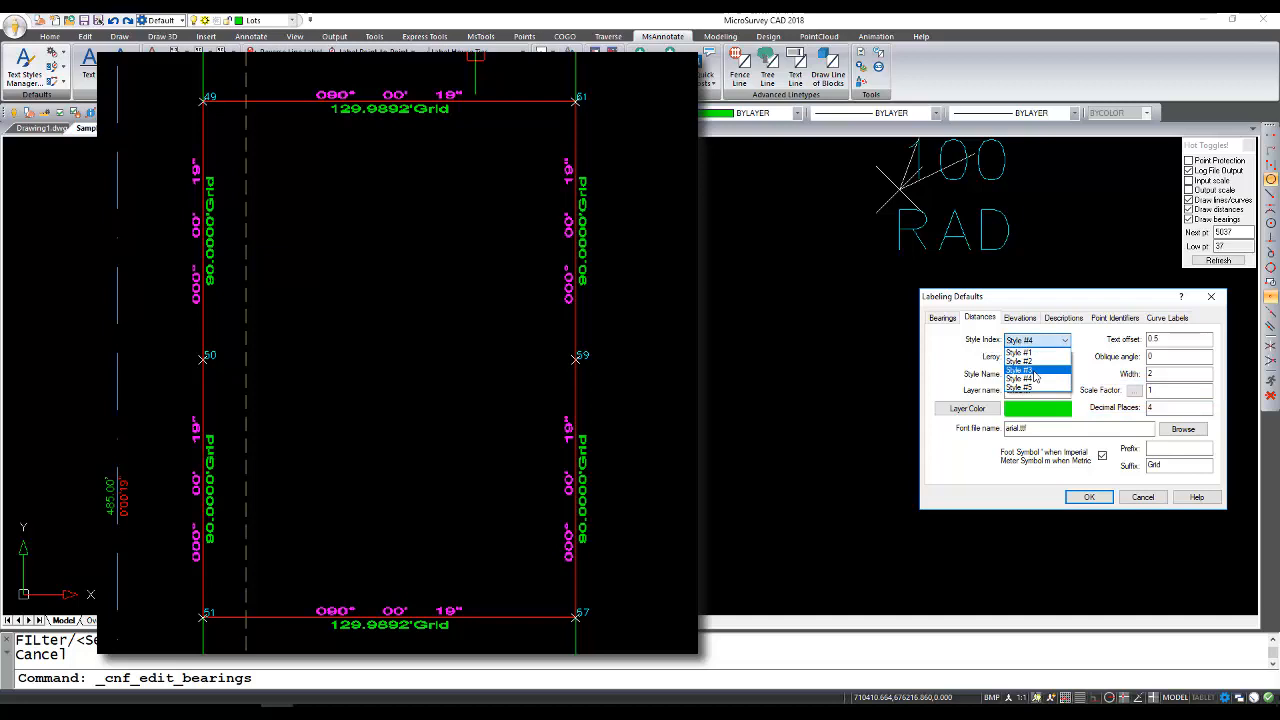
Compare style #3 and #4 distance scale factor and four decimals, then return to Bearings
{"action": "left_click", "coordinate": [1020, 370]}
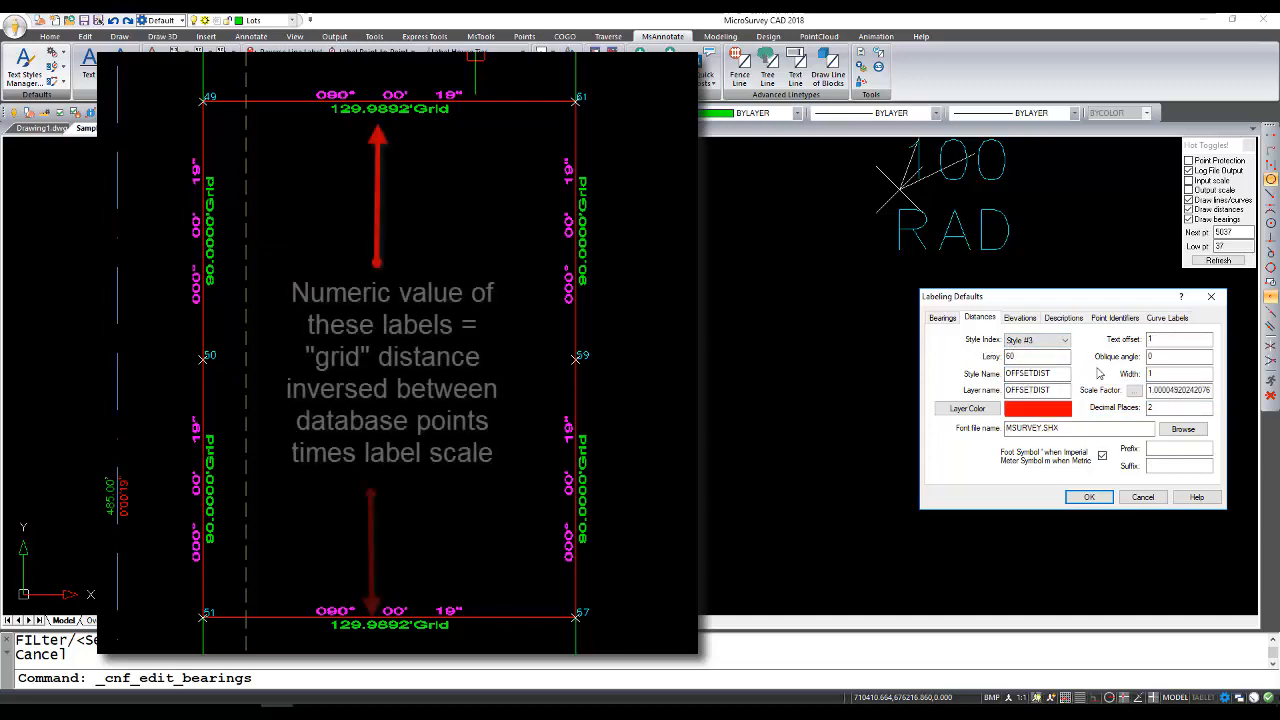
{"action": "left_click", "coordinate": [1064, 340]}
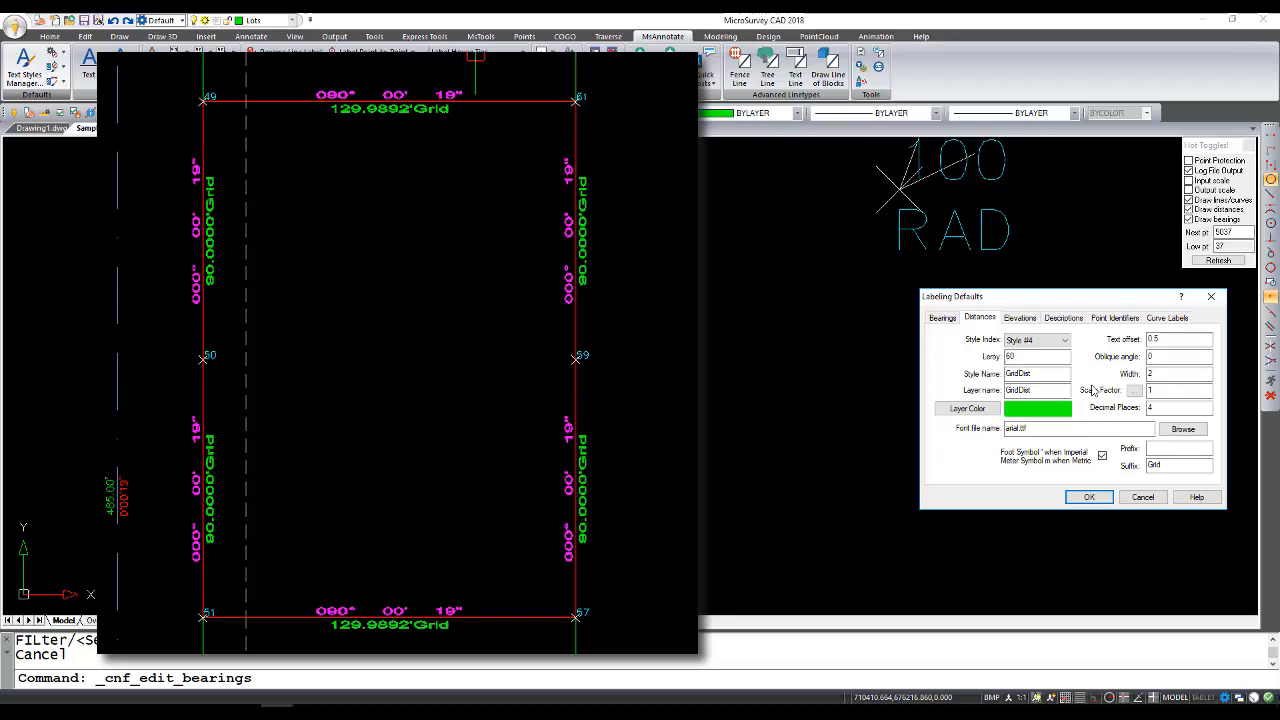
{"action": "left_click", "coordinate": [1078, 428]}
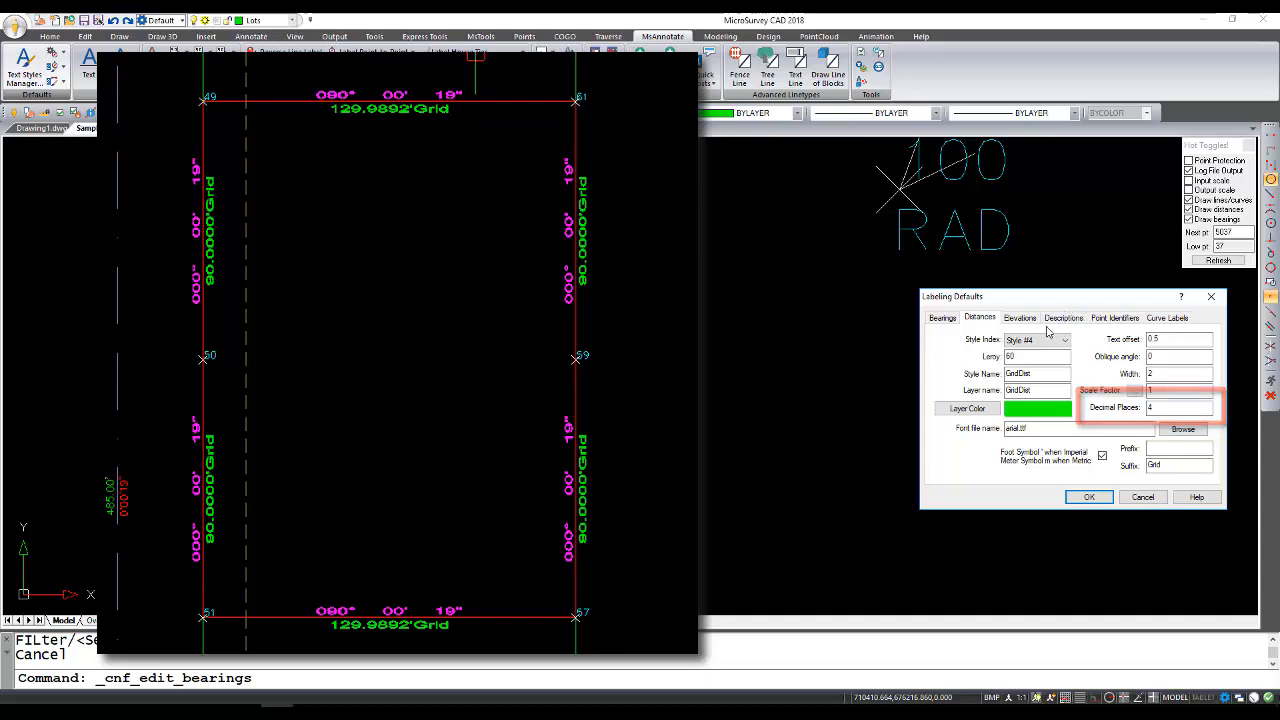
{"action": "left_click", "coordinate": [940, 316]}
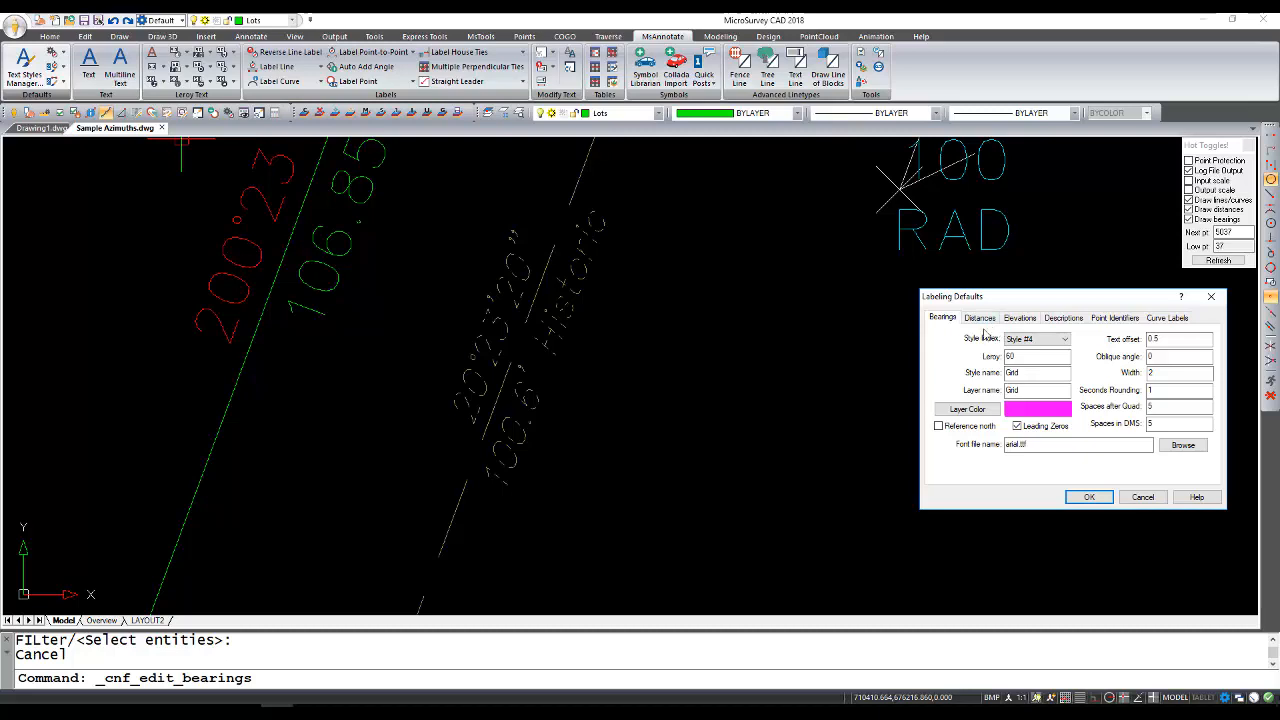
Select Style #5 and review its METRIC bearing and Meters-suffixed METRICDIST distance settings
{"action": "left_click", "coordinate": [1064, 338]}
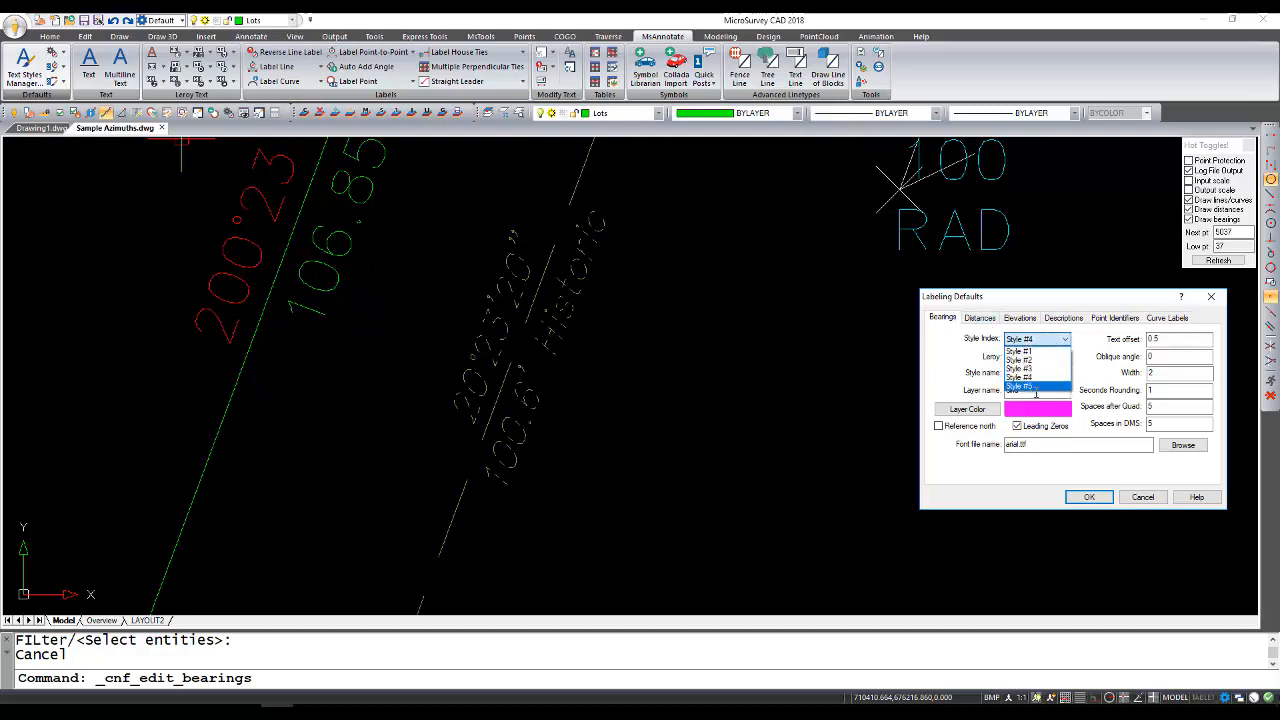
{"action": "left_click", "coordinate": [980, 316]}
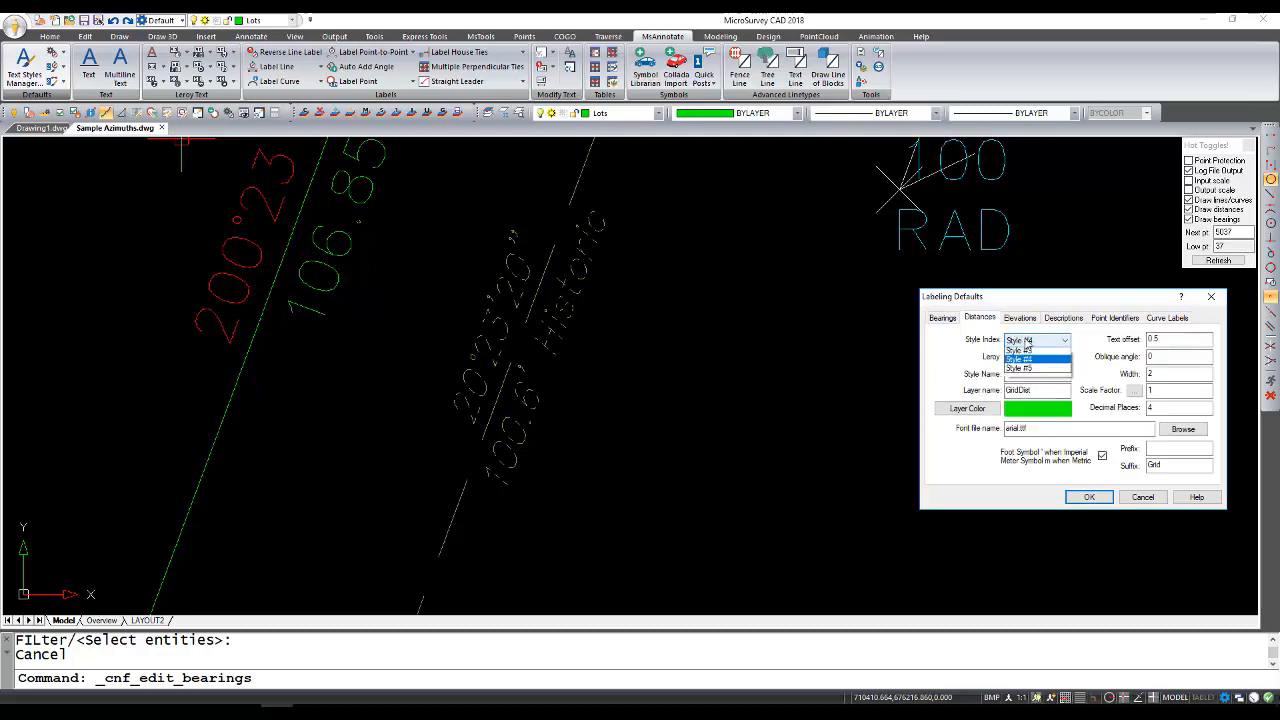
{"action": "left_click", "coordinate": [940, 316]}
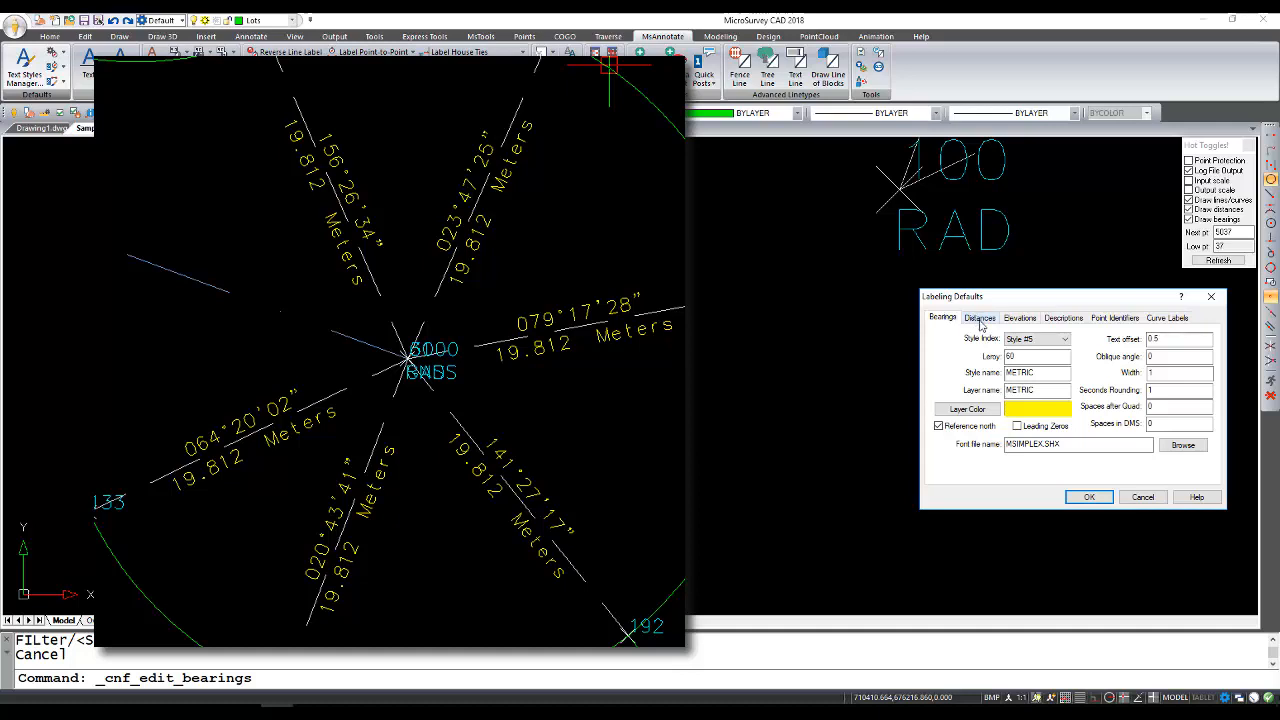
{"action": "left_click", "coordinate": [980, 316]}
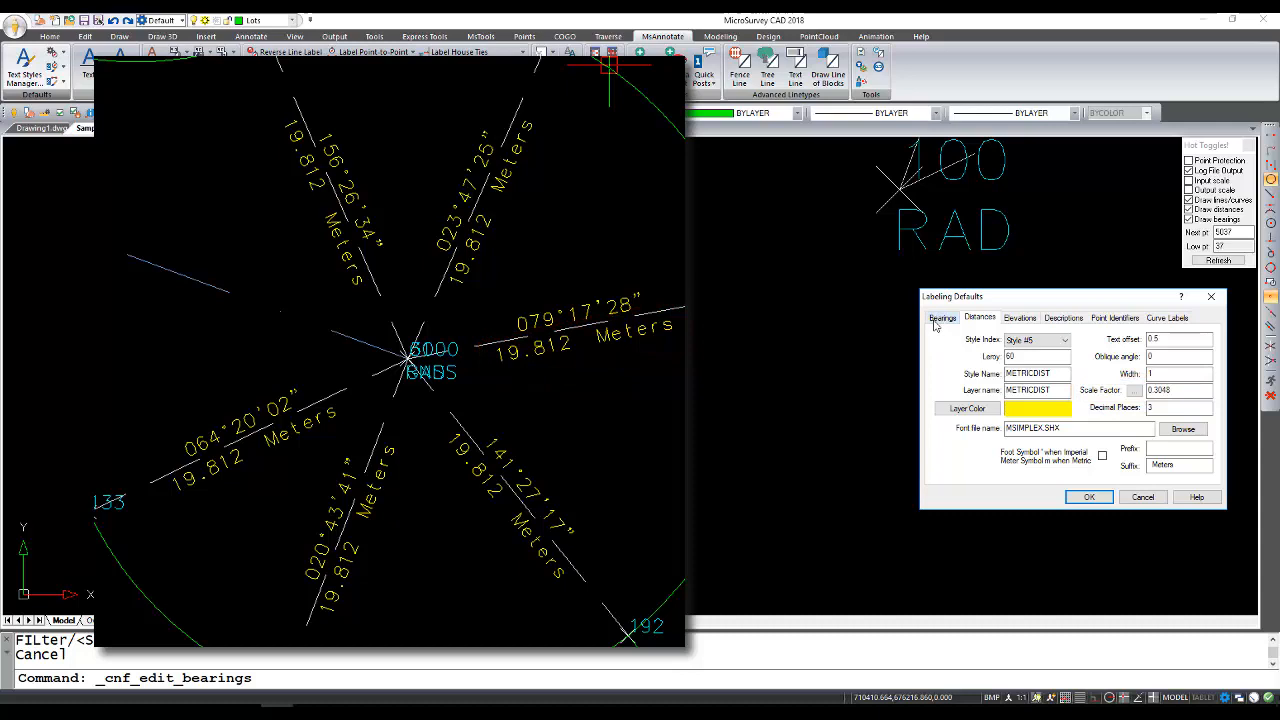
{"action": "left_click", "coordinate": [942, 318]}
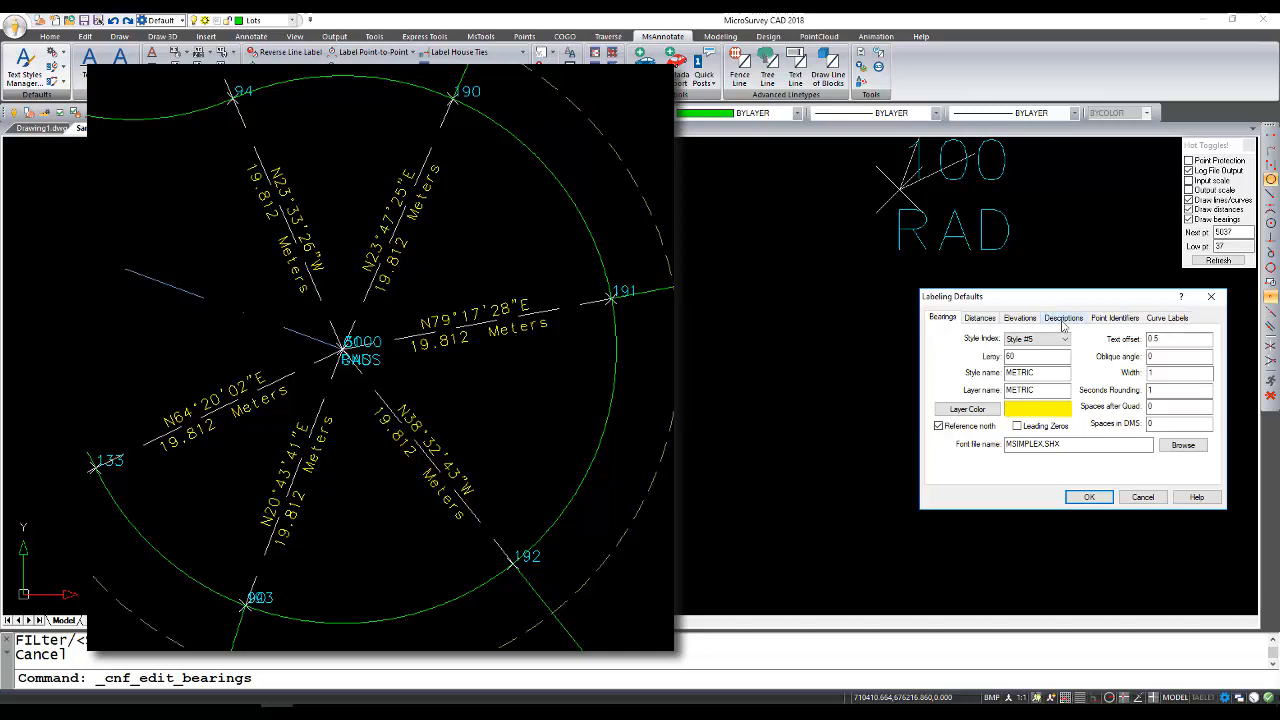
{"action": "left_click", "coordinate": [980, 316]}
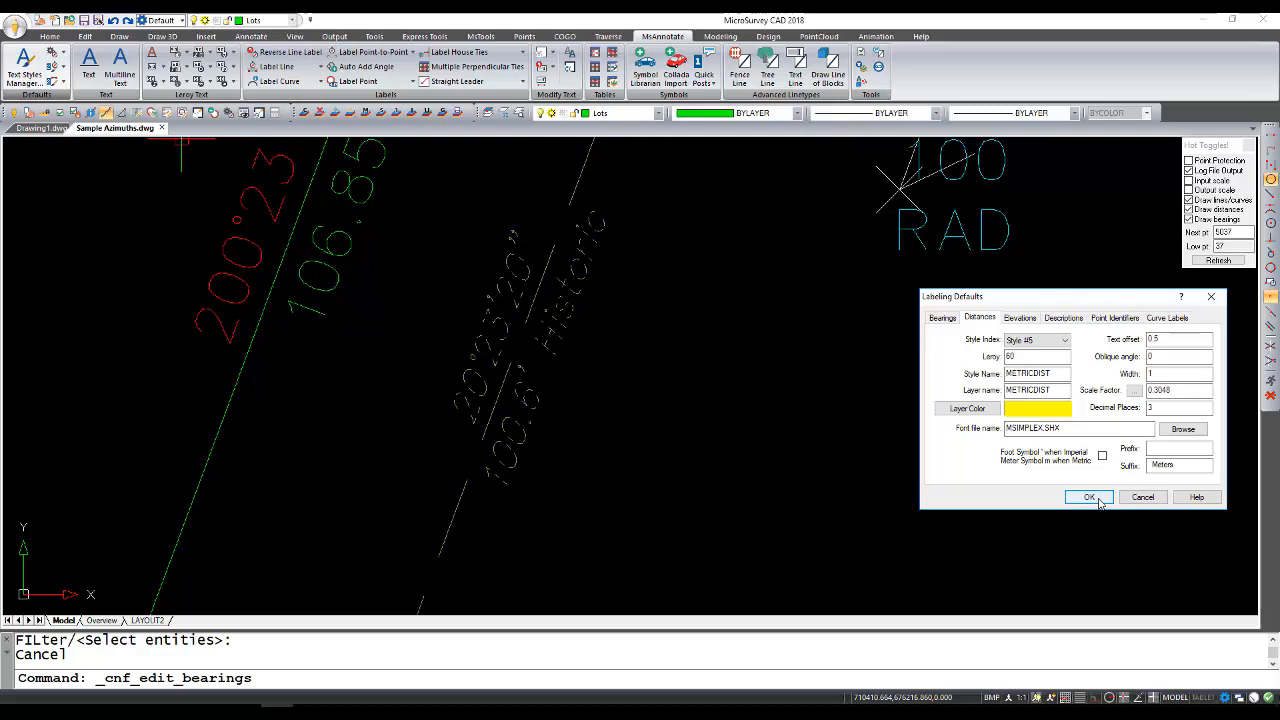
Confirm the labeling defaults with OK and go to the MSTools ribbon
{"action": "left_click", "coordinate": [1088, 496]}
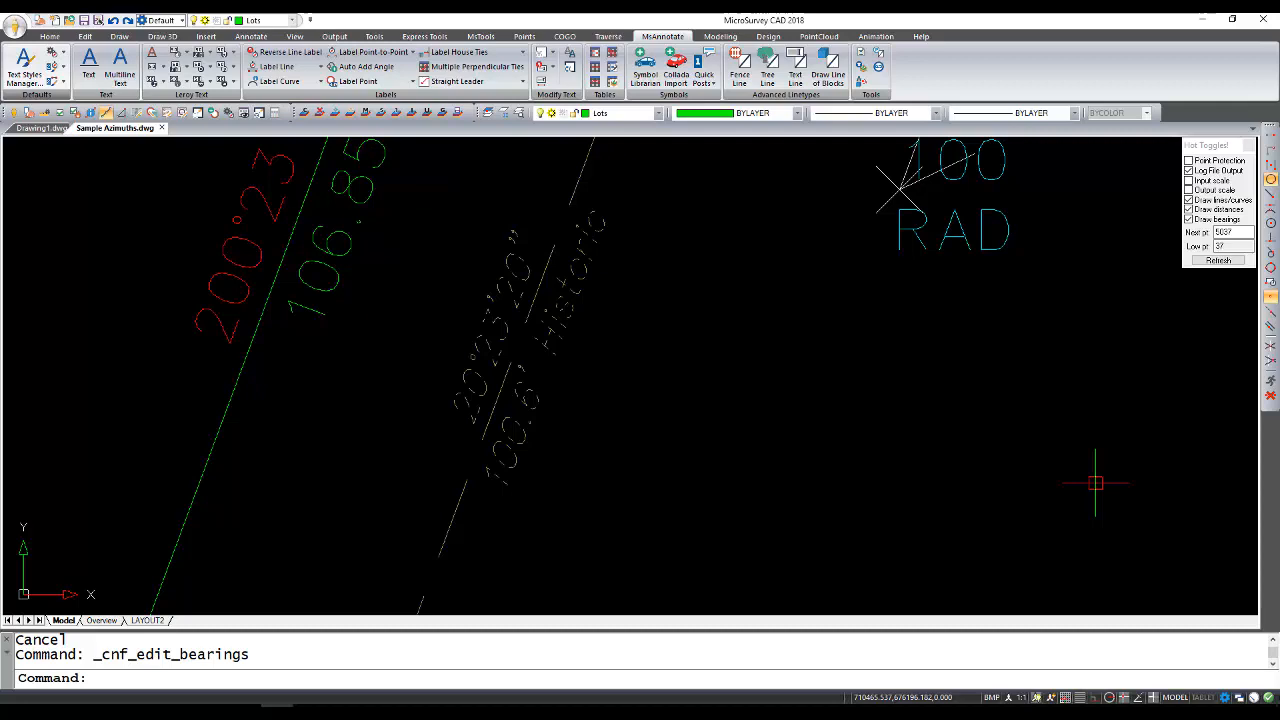
{"action": "mouse_move", "coordinate": [930, 356]}
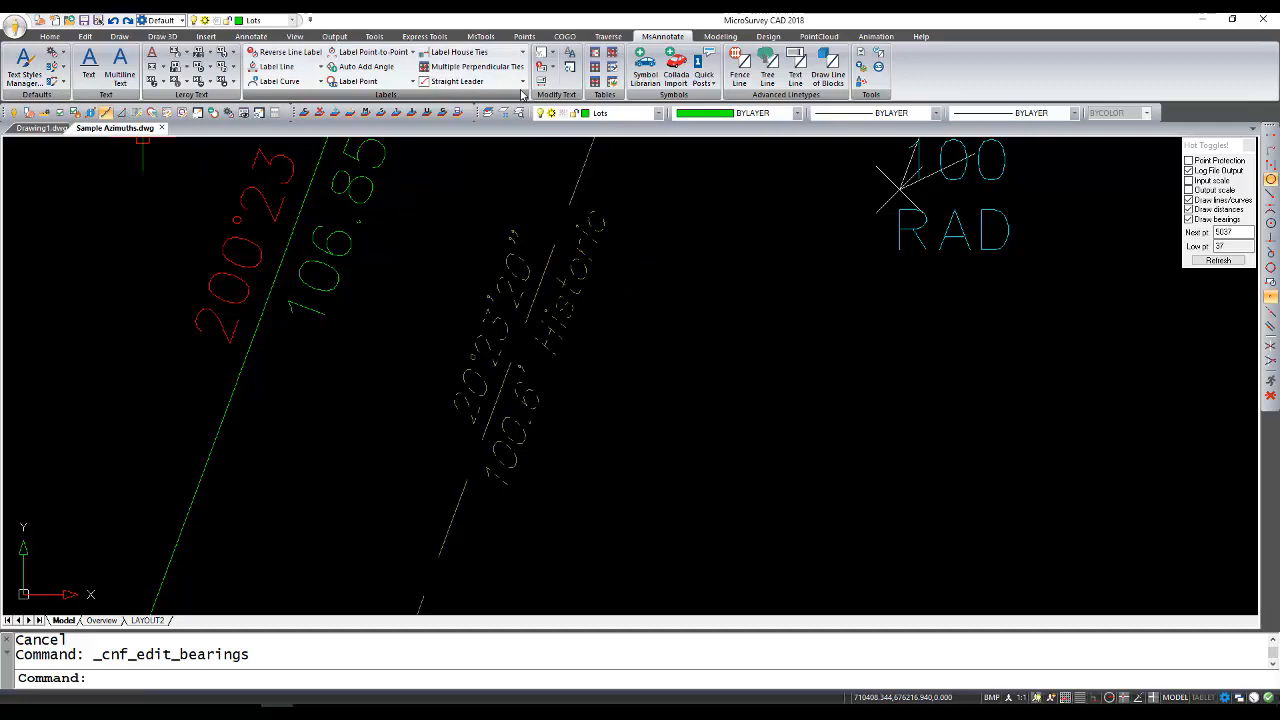
{"action": "left_click", "coordinate": [480, 36]}
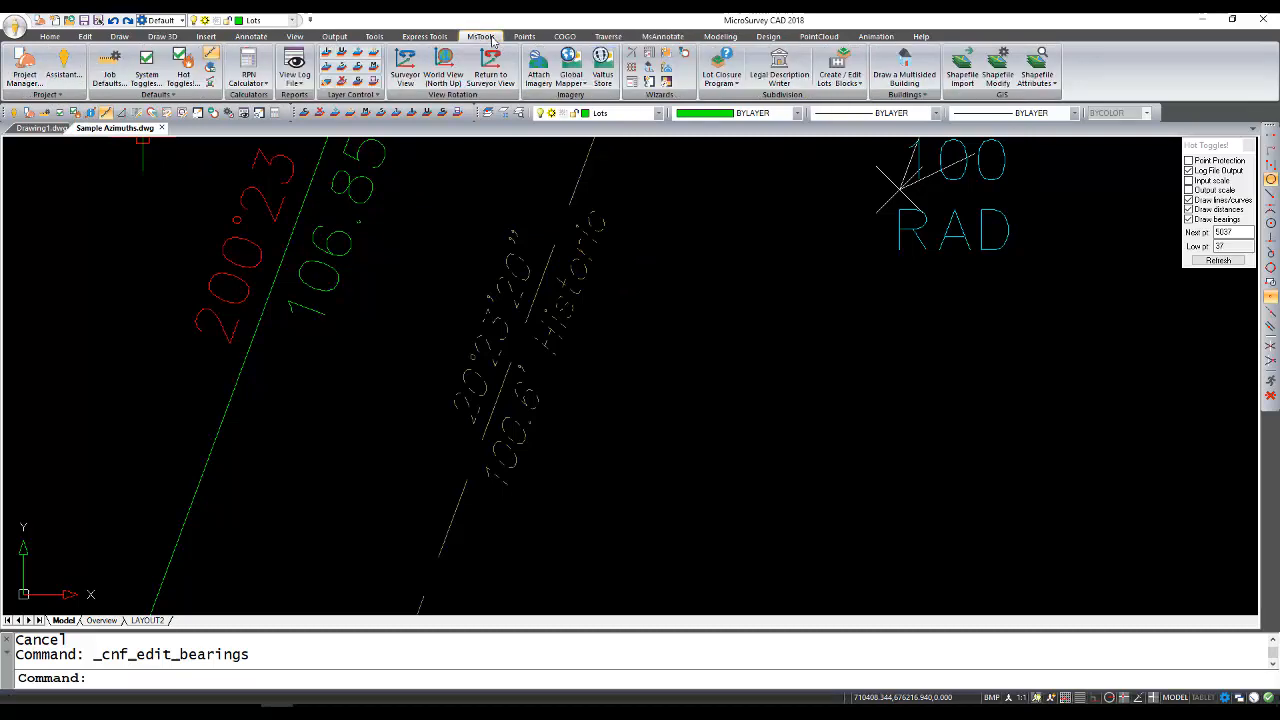
Show the Defaults menu with Save as Default Configuration and related commands
{"action": "left_click", "coordinate": [160, 94]}
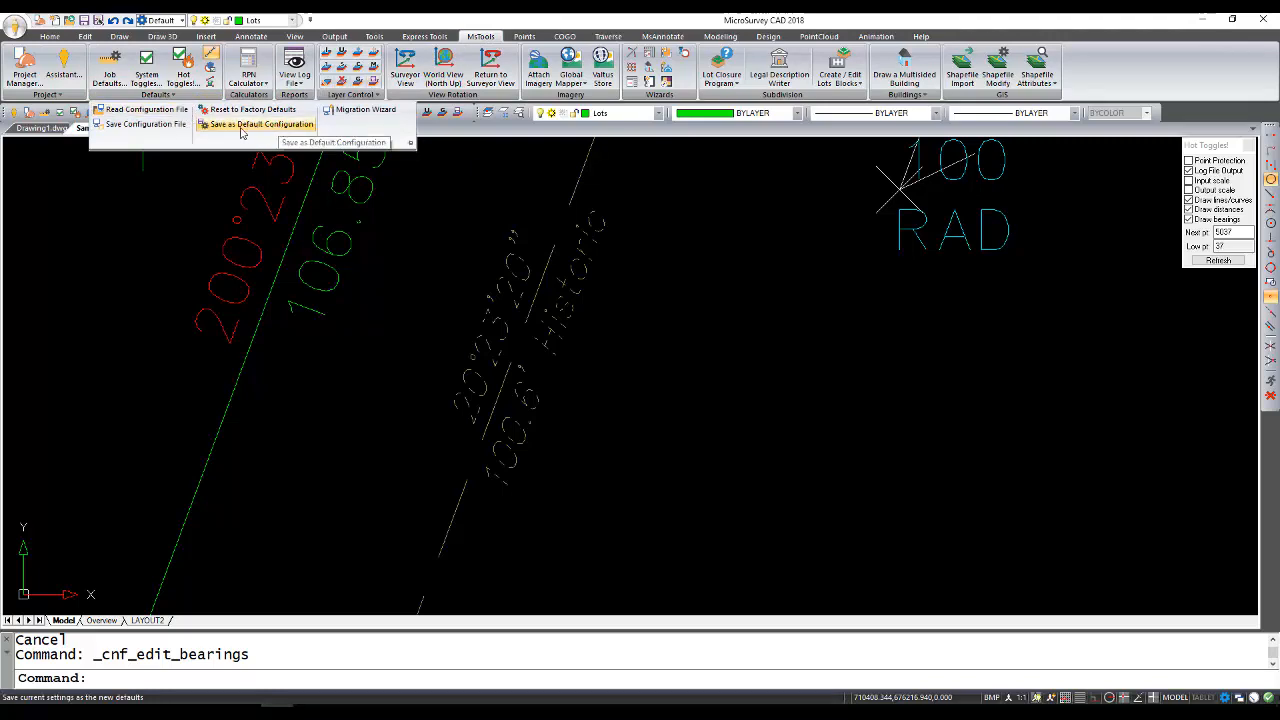
{"action": "mouse_move", "coordinate": [144, 124]}
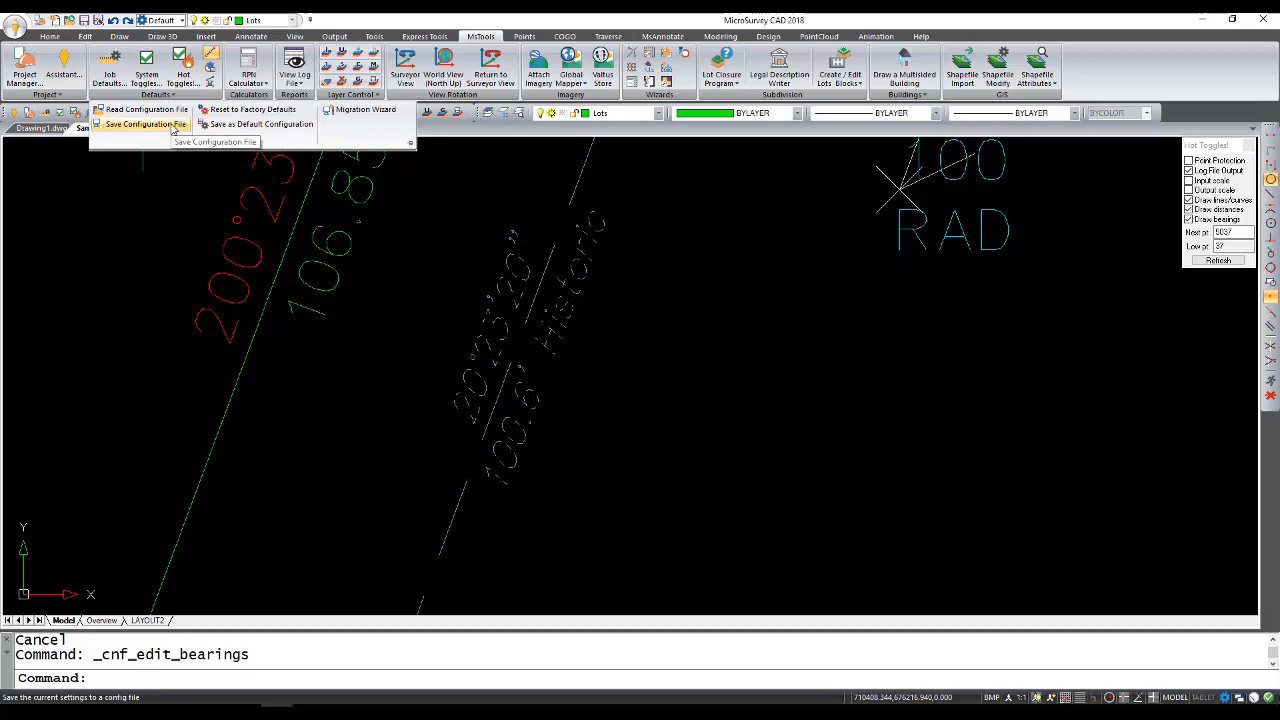